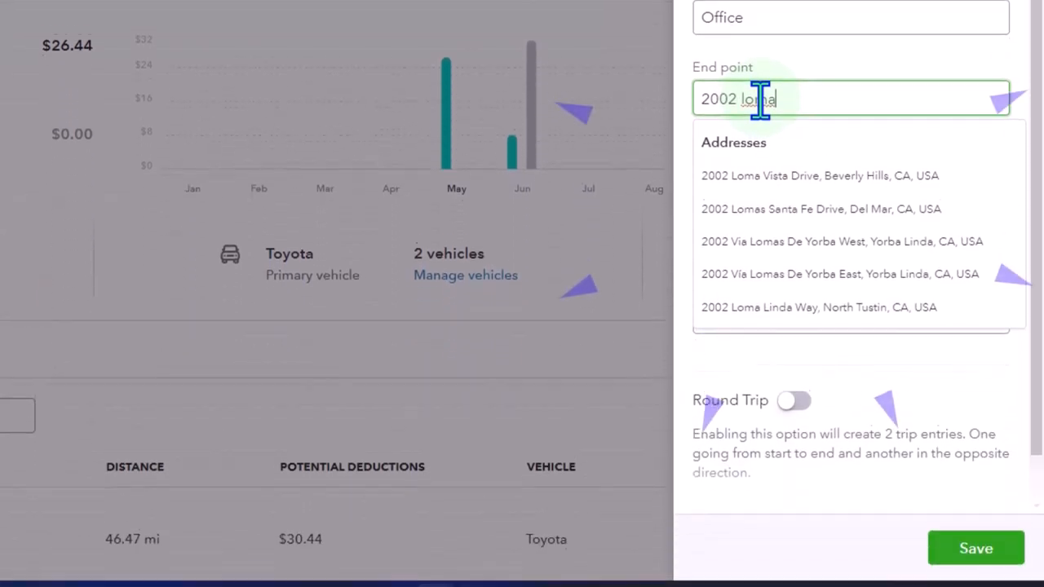
{"action": "left_click", "coordinate": [819, 176]}
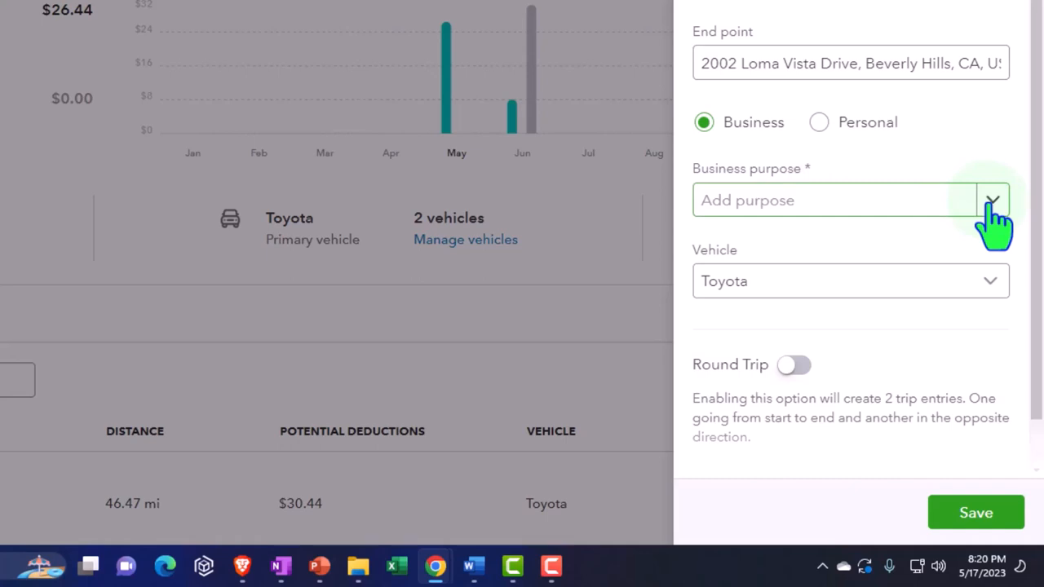
{"action": "left_click", "coordinate": [819, 121]}
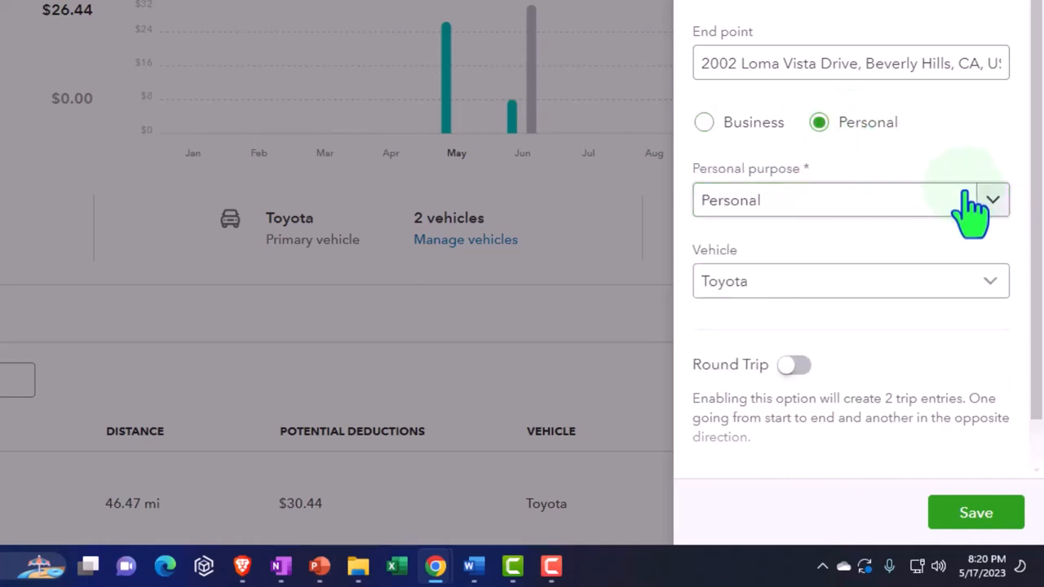
{"action": "type", "text": "Medical"}
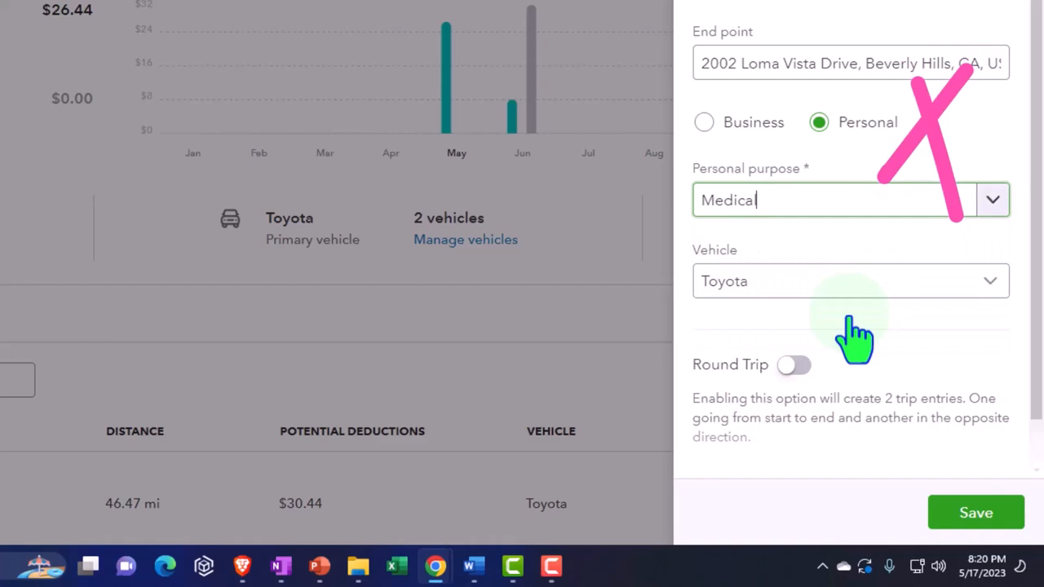
{"action": "left_click", "coordinate": [792, 365]}
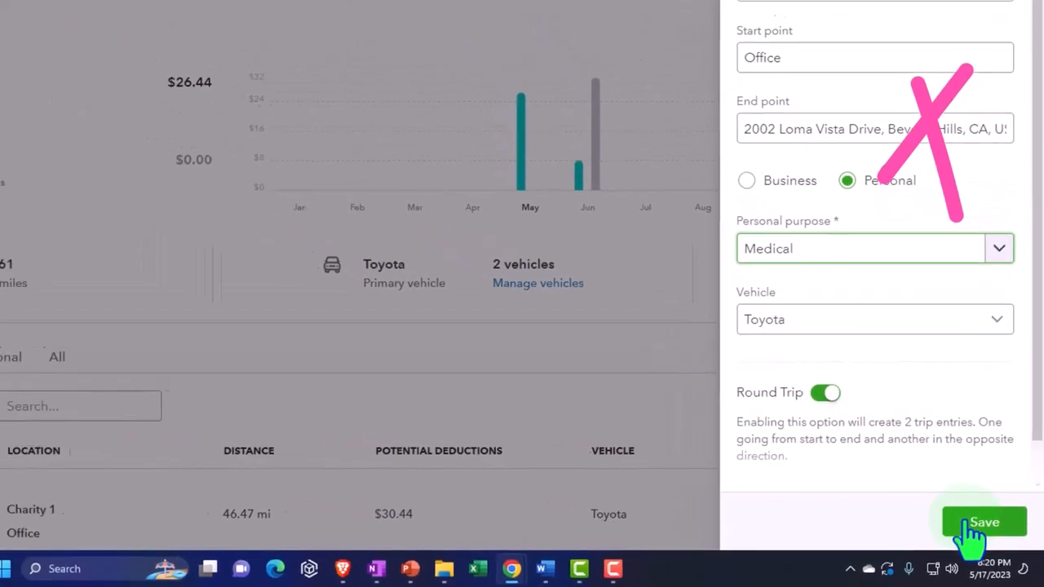
{"action": "left_click", "coordinate": [985, 522]}
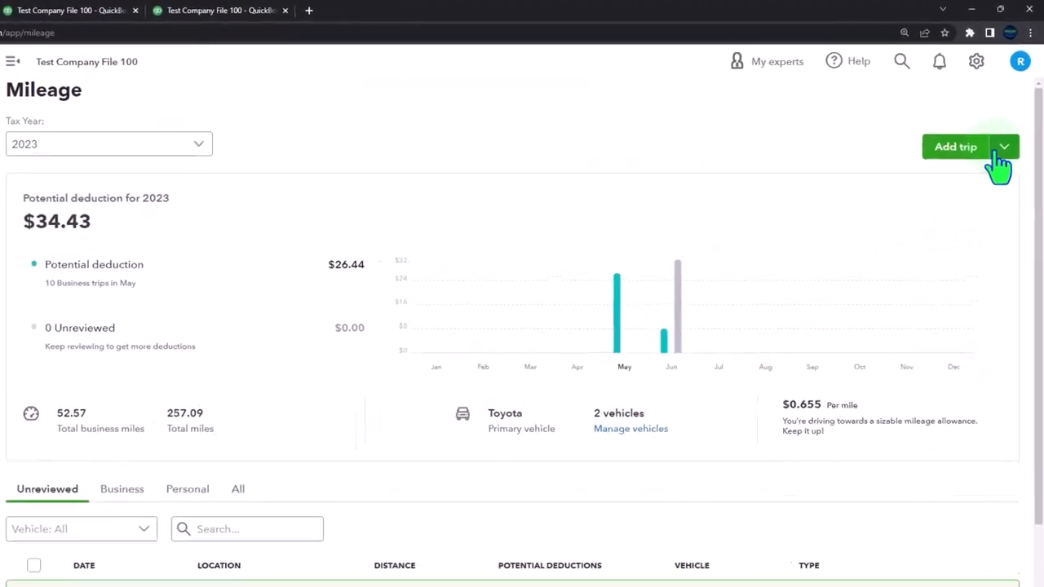
- From the Add trip options, go to Manage Favorite Locations and start a new favorite
{"action": "left_click", "coordinate": [1005, 146]}
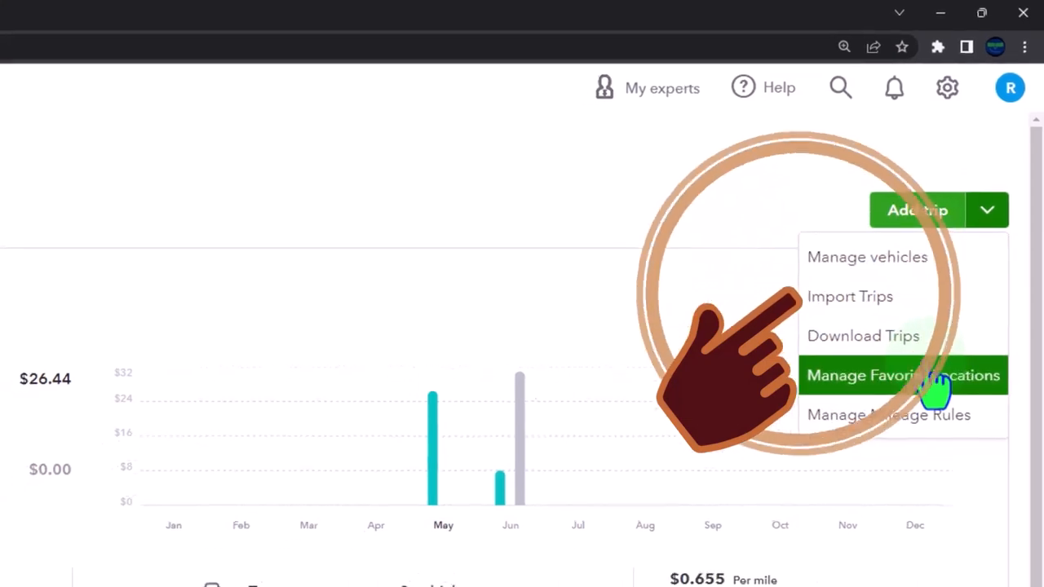
{"action": "left_click", "coordinate": [902, 375]}
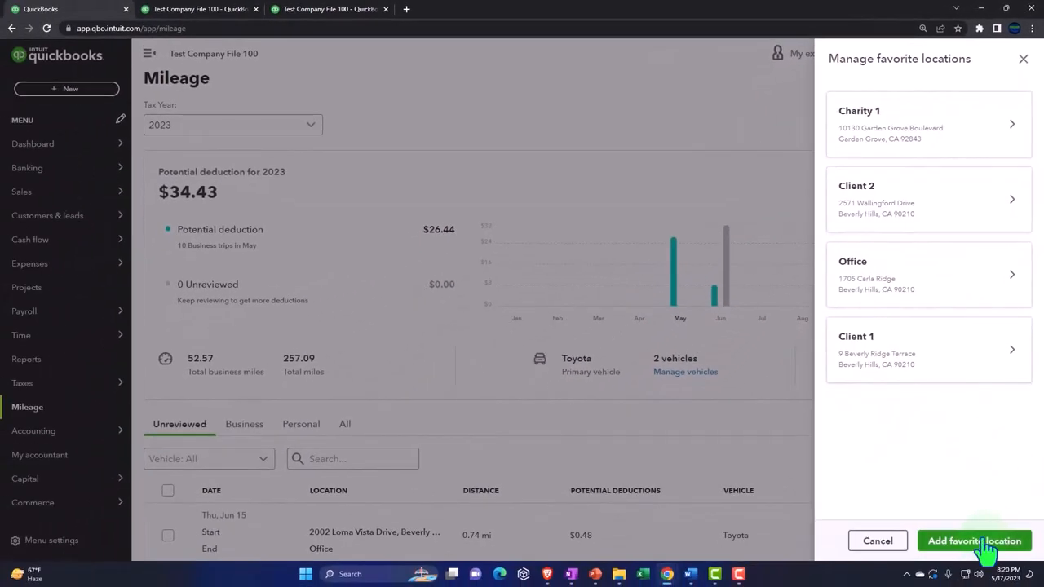
{"action": "left_click", "coordinate": [972, 542]}
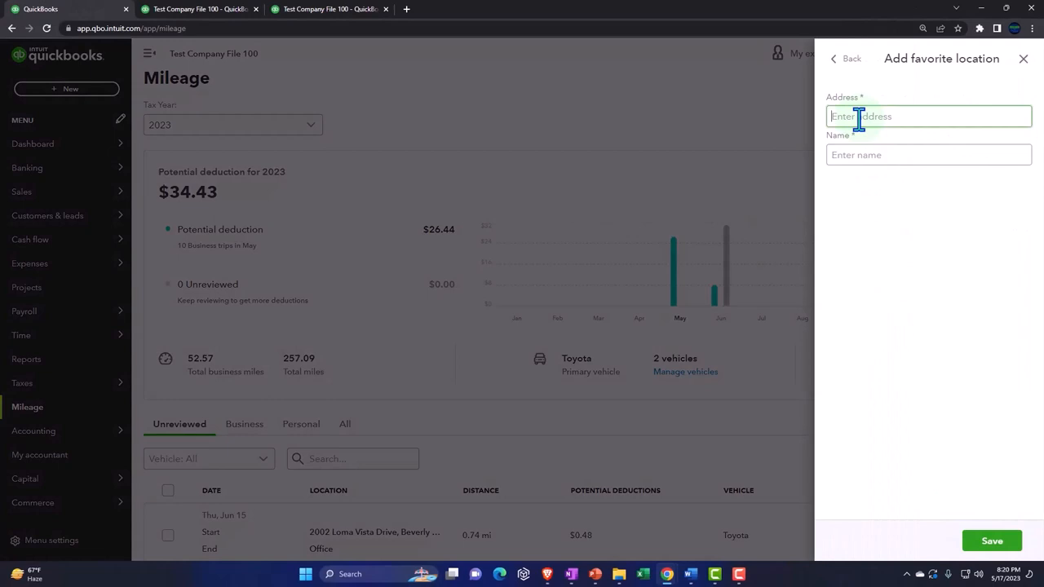
{"action": "type", "text": "2002 Loma"}
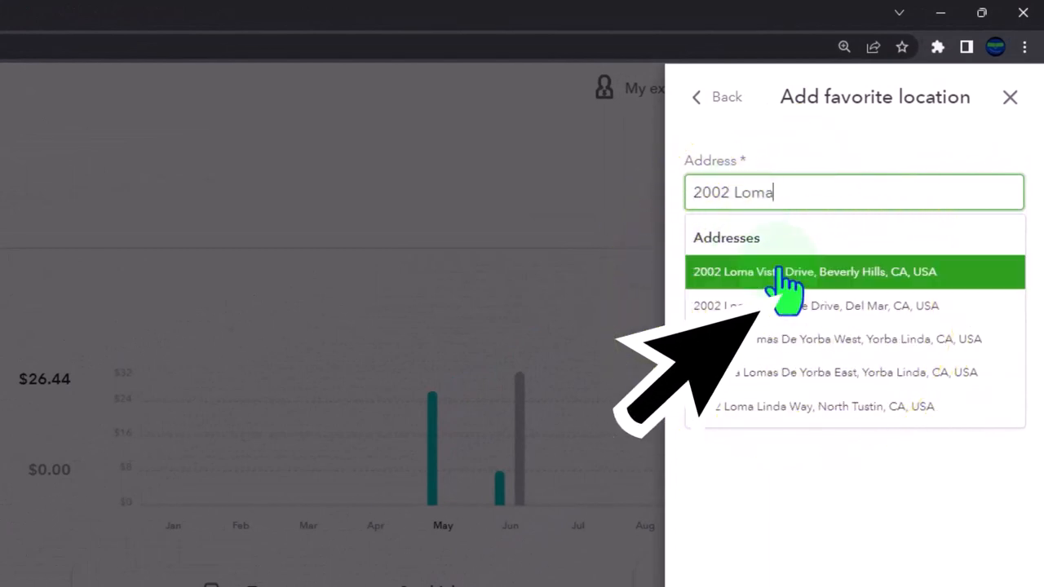
{"action": "left_click", "coordinate": [816, 271]}
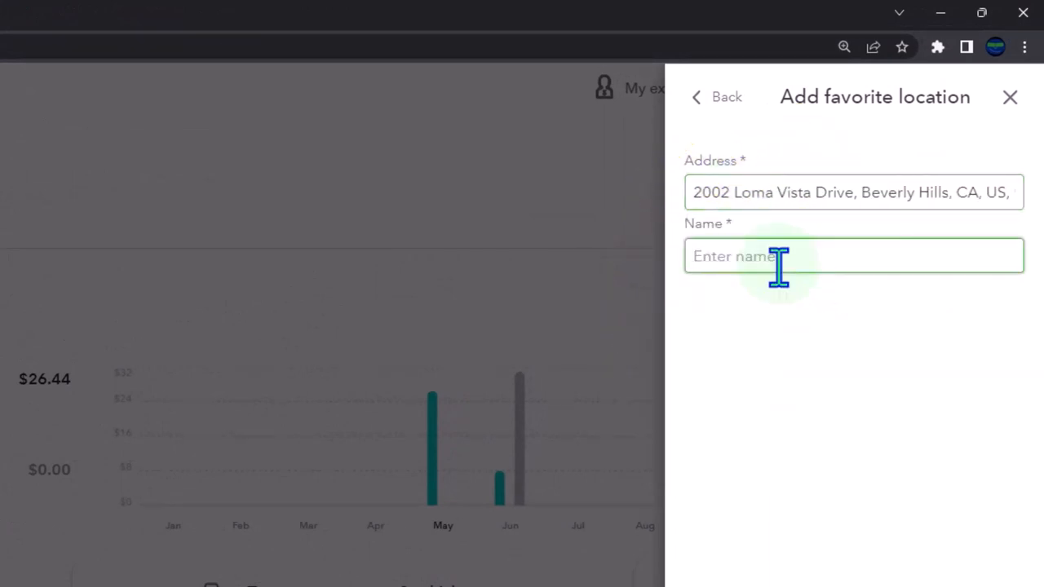
{"action": "type", "text": "Medical"}
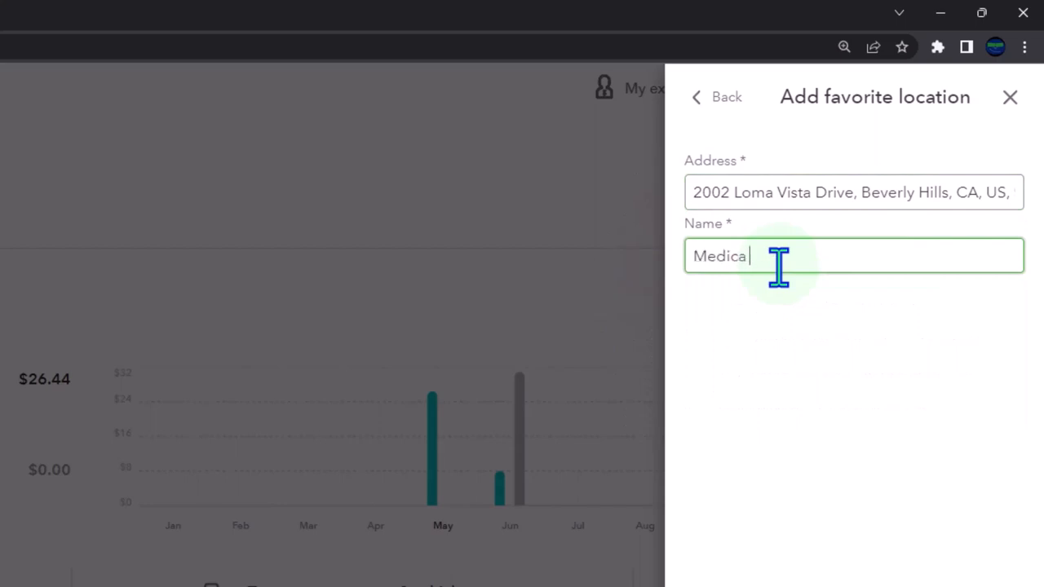
{"action": "type", "text": "l"}
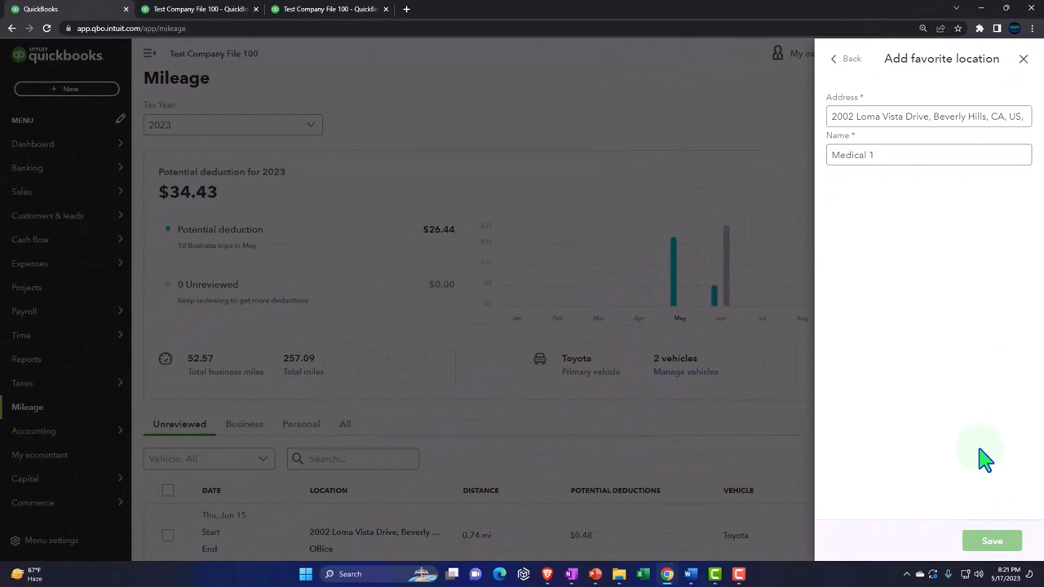
{"action": "left_click", "coordinate": [992, 541]}
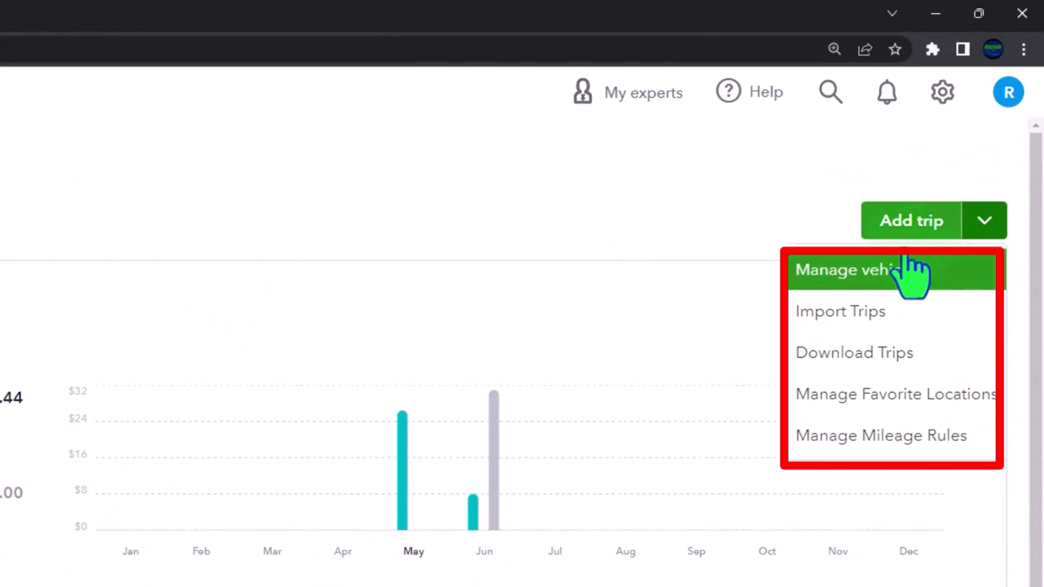
- Start a new trip dated 06/19/23 with its distance and Medical 1 as the end point
{"action": "left_click", "coordinate": [910, 220]}
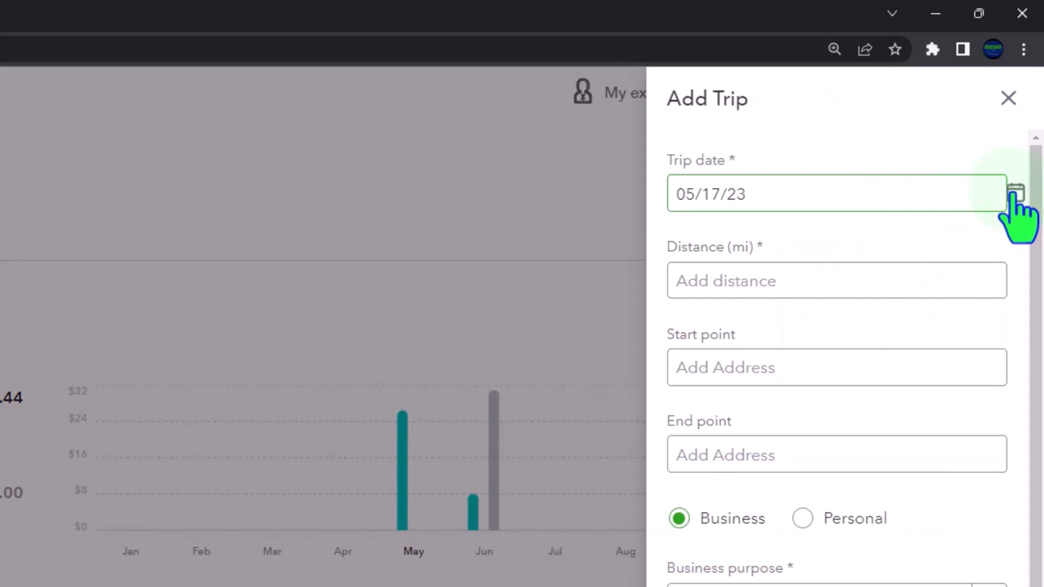
{"action": "left_click", "coordinate": [1015, 193]}
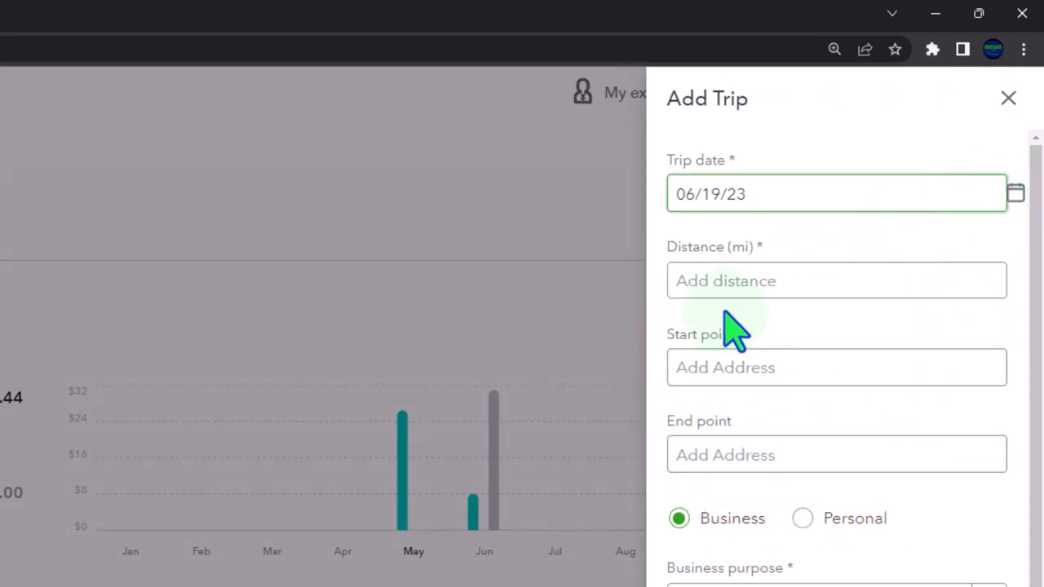
{"action": "left_click", "coordinate": [835, 367]}
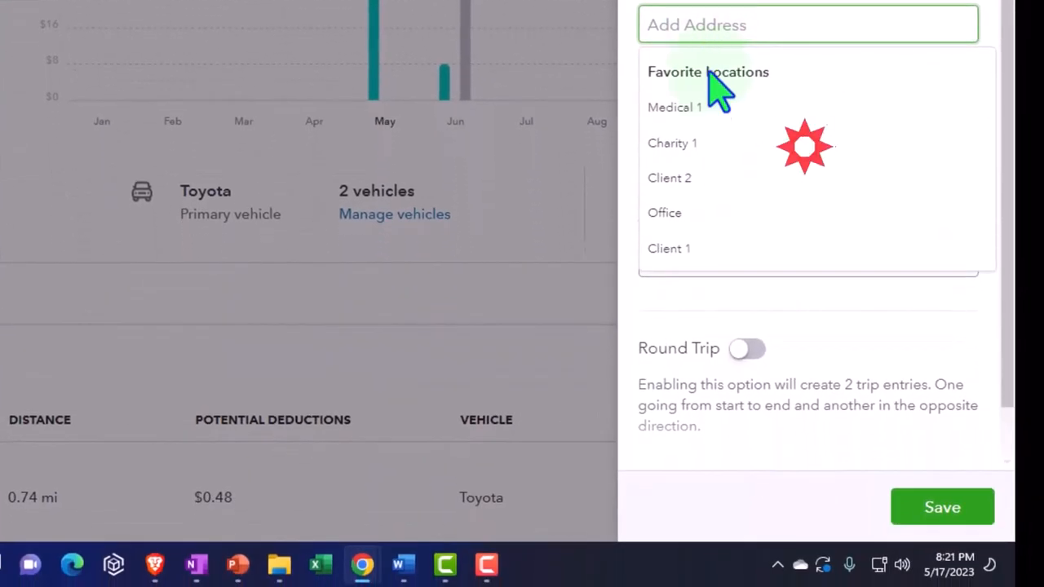
{"action": "left_click", "coordinate": [675, 108]}
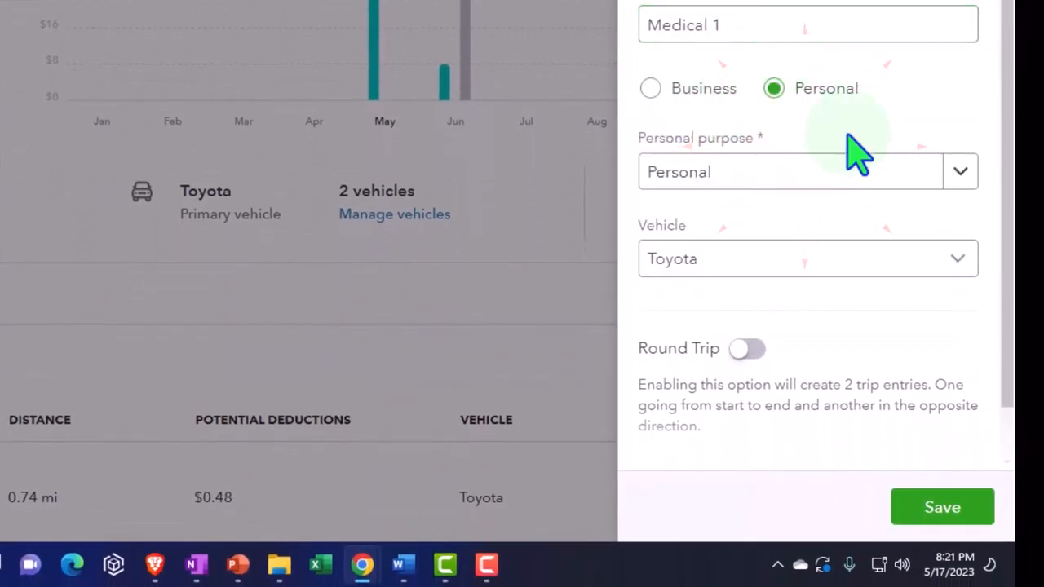
- Mark the trip Personal, purpose Medical, Round Trip on, and save it
{"action": "left_click", "coordinate": [806, 171]}
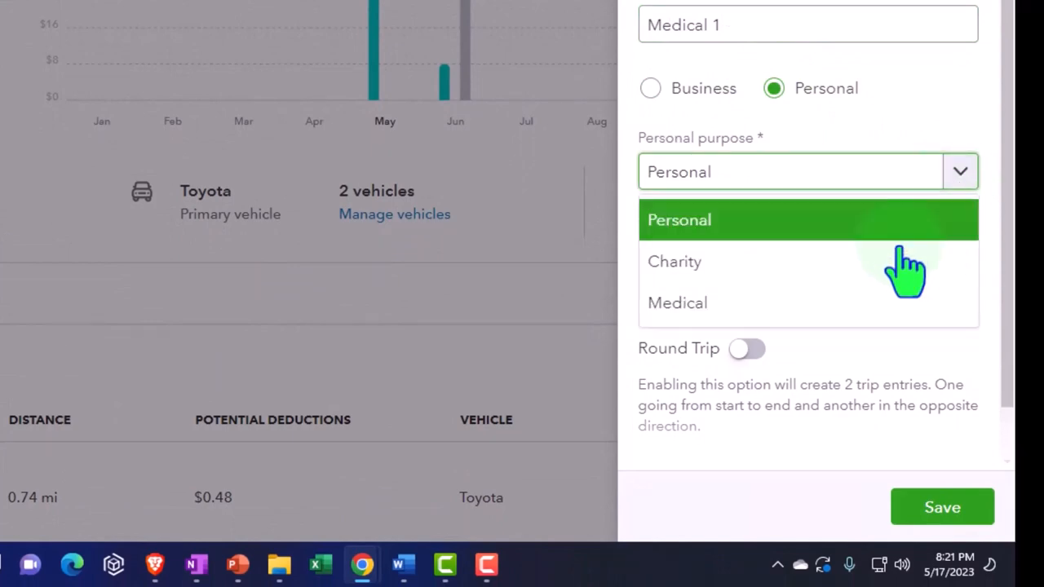
{"action": "left_click", "coordinate": [677, 302]}
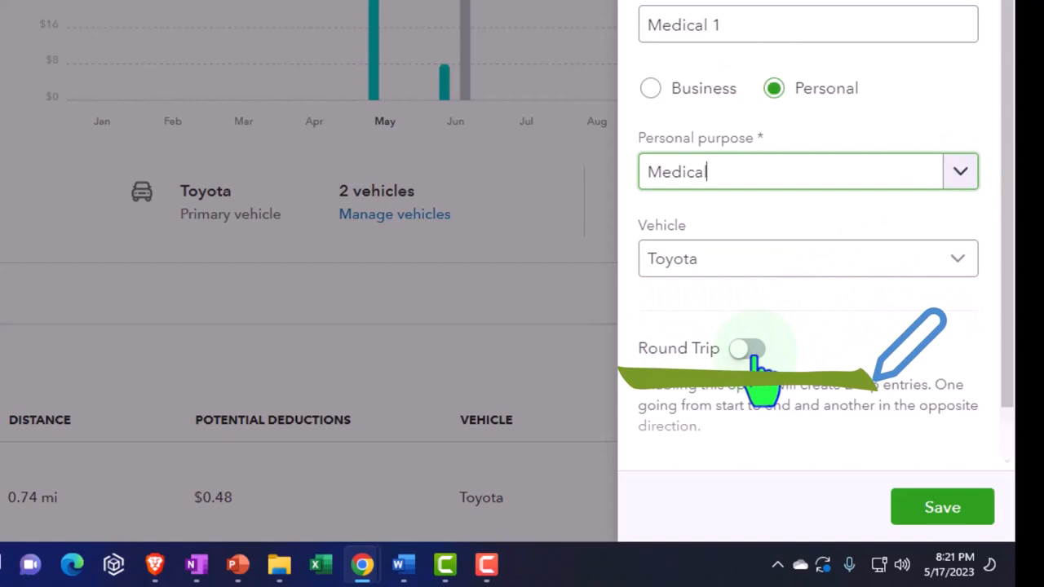
{"action": "left_click", "coordinate": [743, 349]}
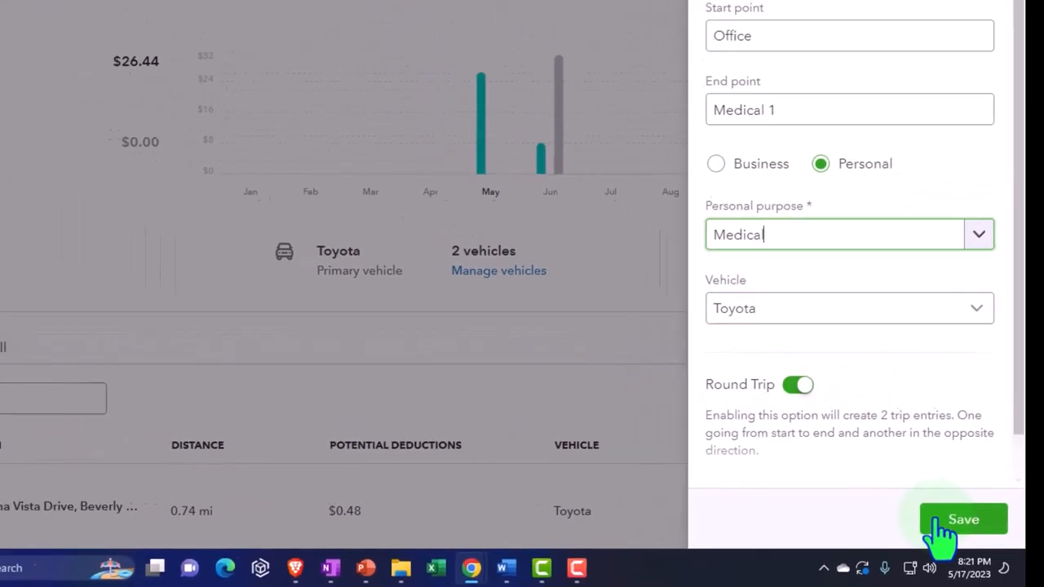
{"action": "left_click", "coordinate": [962, 518]}
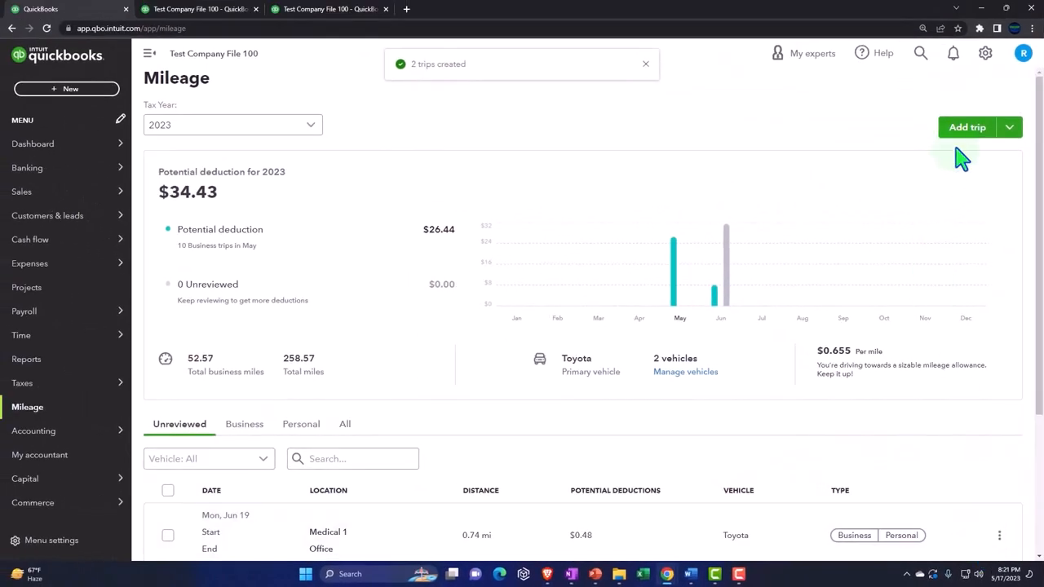
{"action": "left_click", "coordinate": [646, 63]}
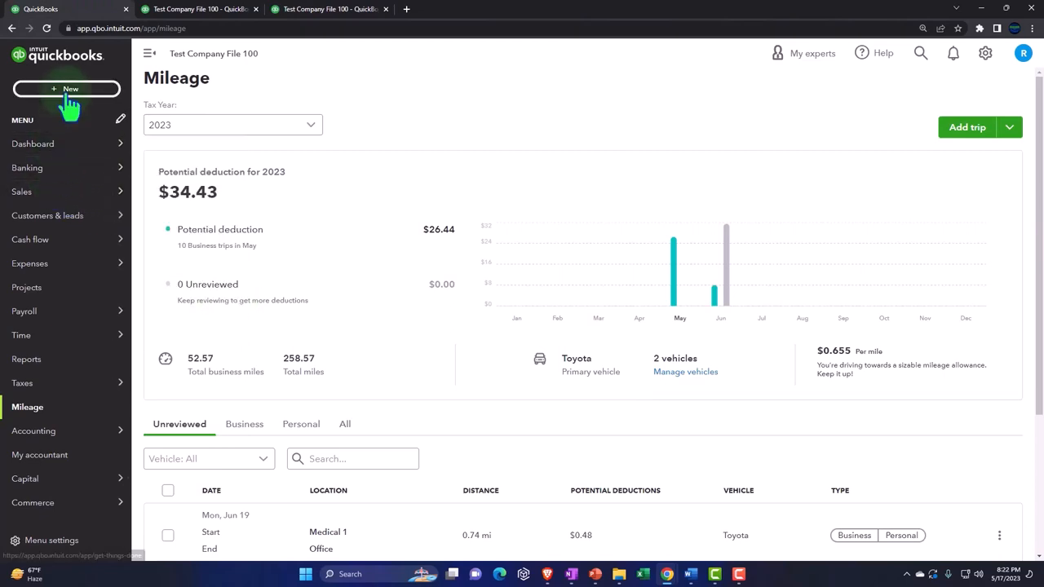
- Create a new expense with Gas Station as payee and set the payment date
{"action": "left_click", "coordinate": [66, 88]}
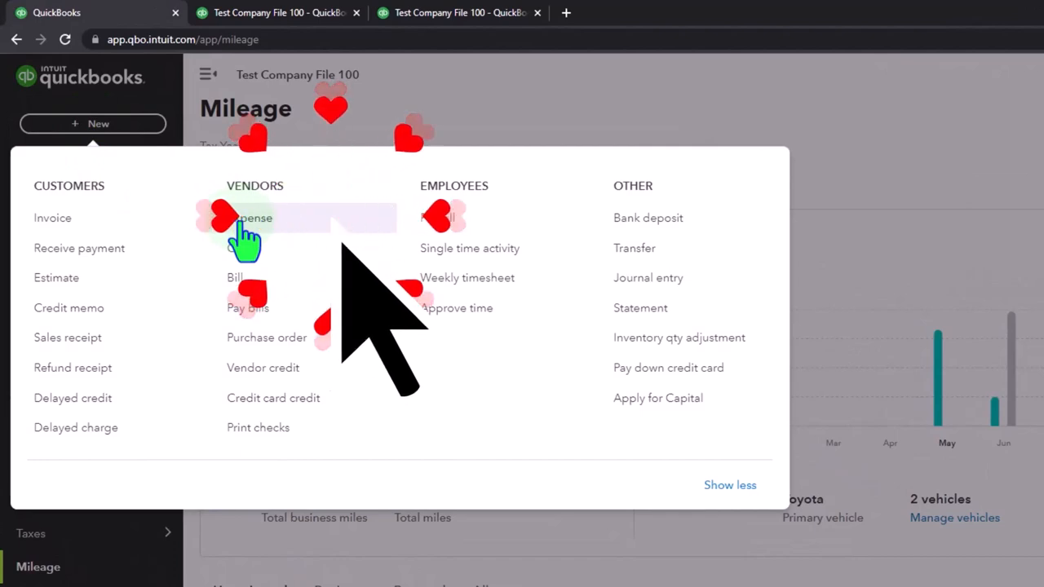
{"action": "left_click", "coordinate": [255, 219]}
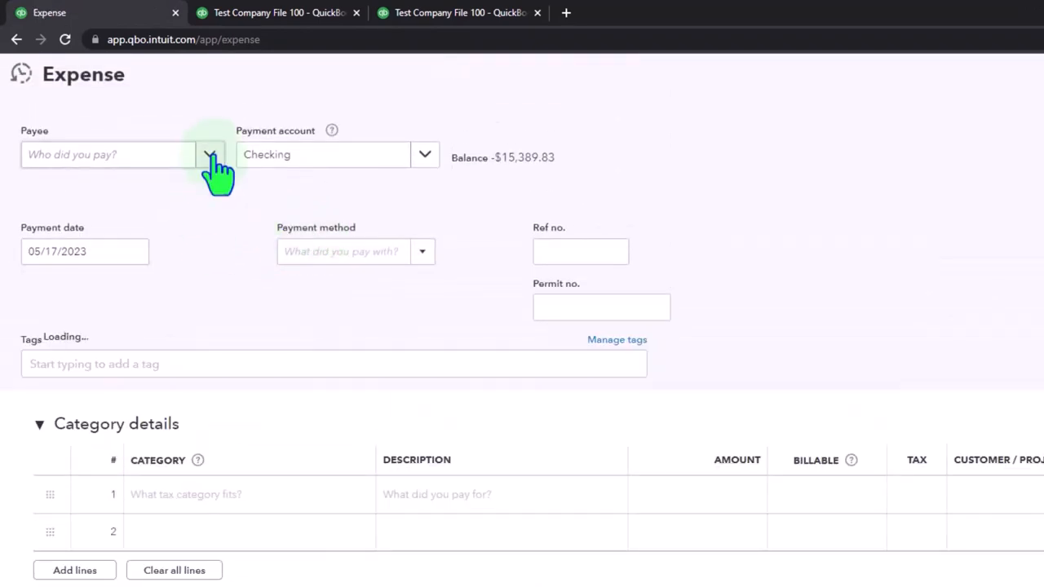
{"action": "type", "text": "Ga"}
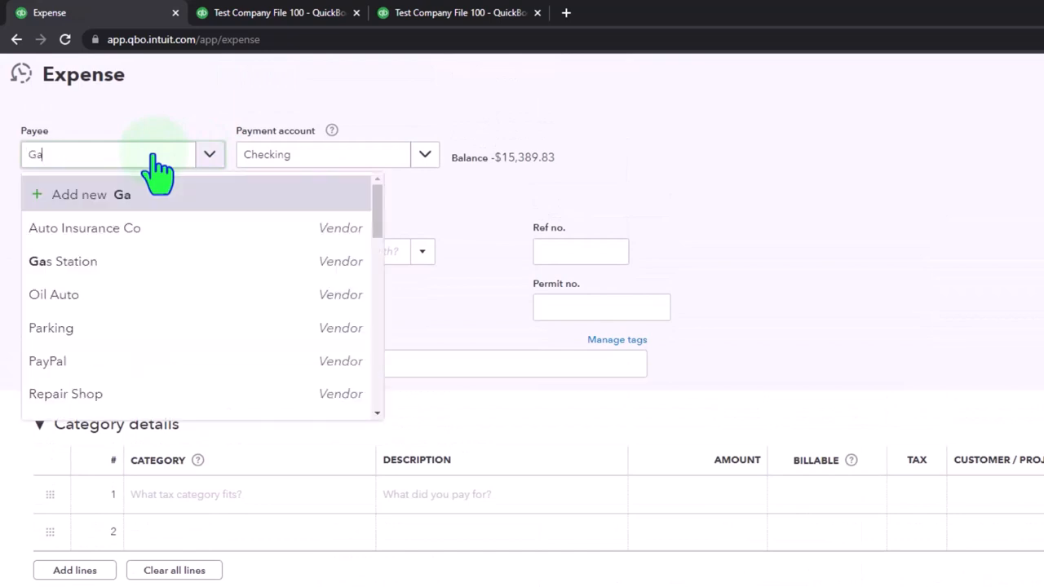
{"action": "left_click", "coordinate": [62, 261]}
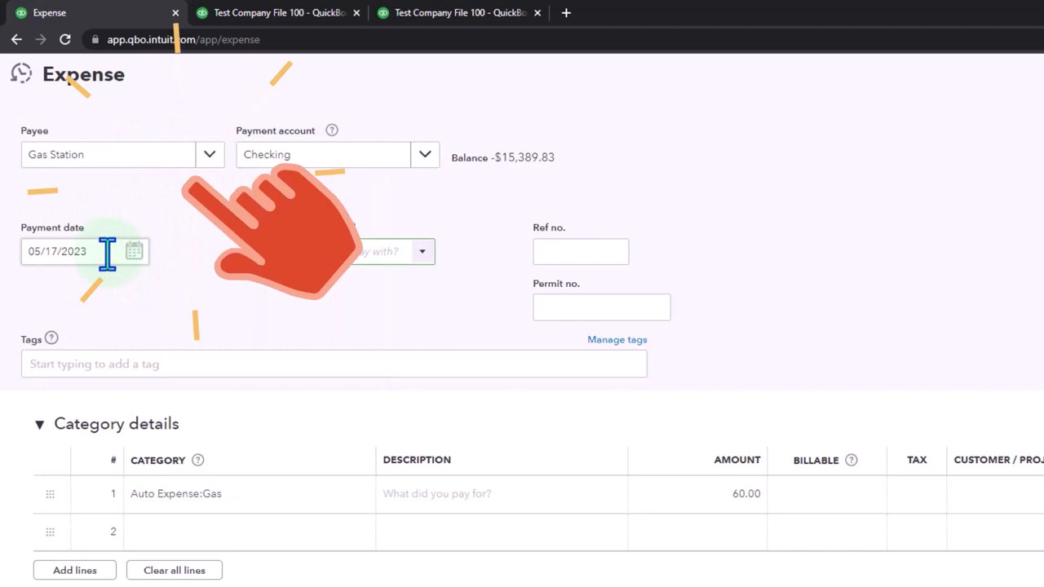
{"action": "left_click", "coordinate": [134, 251]}
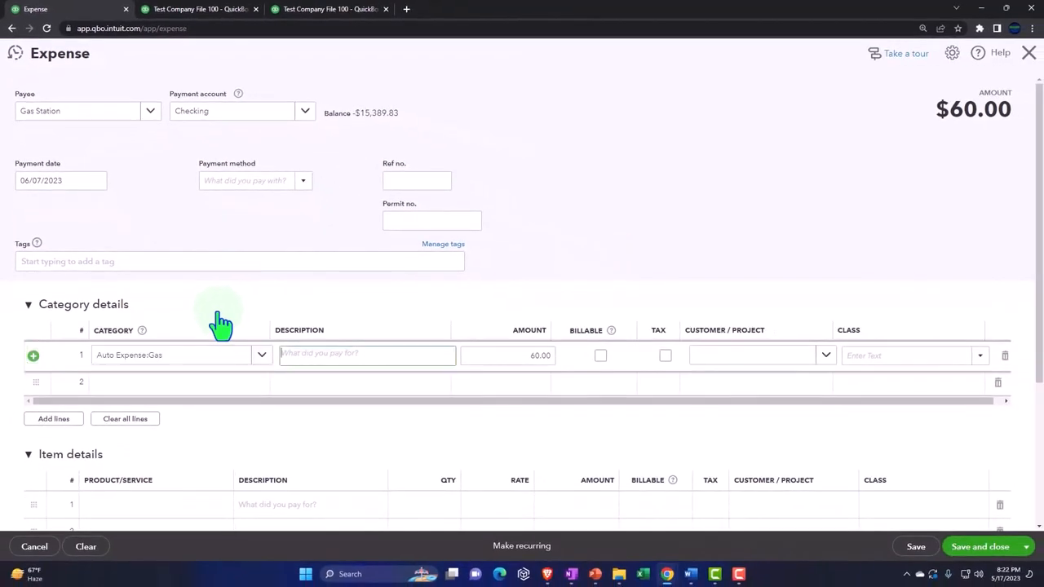
- Enter 200.00 for Auto Expense:Gas from Checking and Save and new
{"action": "left_click", "coordinate": [507, 355]}
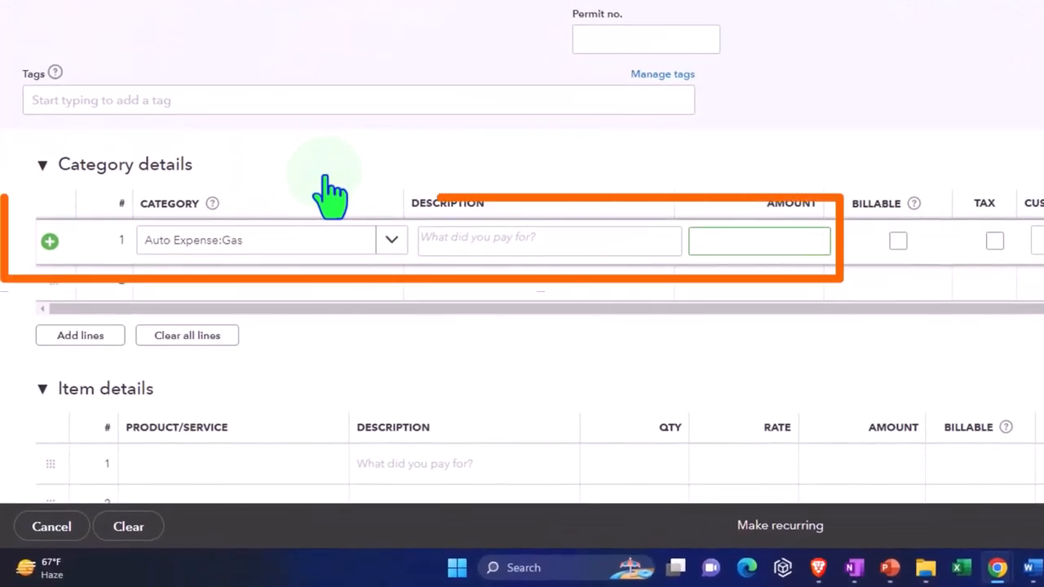
{"action": "type", "text": "200.00"}
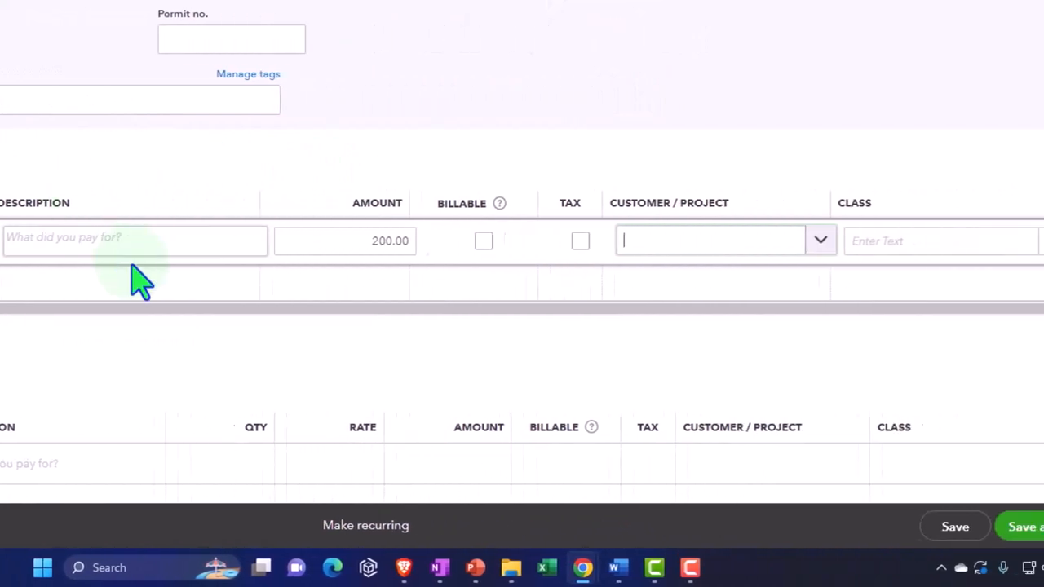
{"action": "left_click", "coordinate": [1018, 526]}
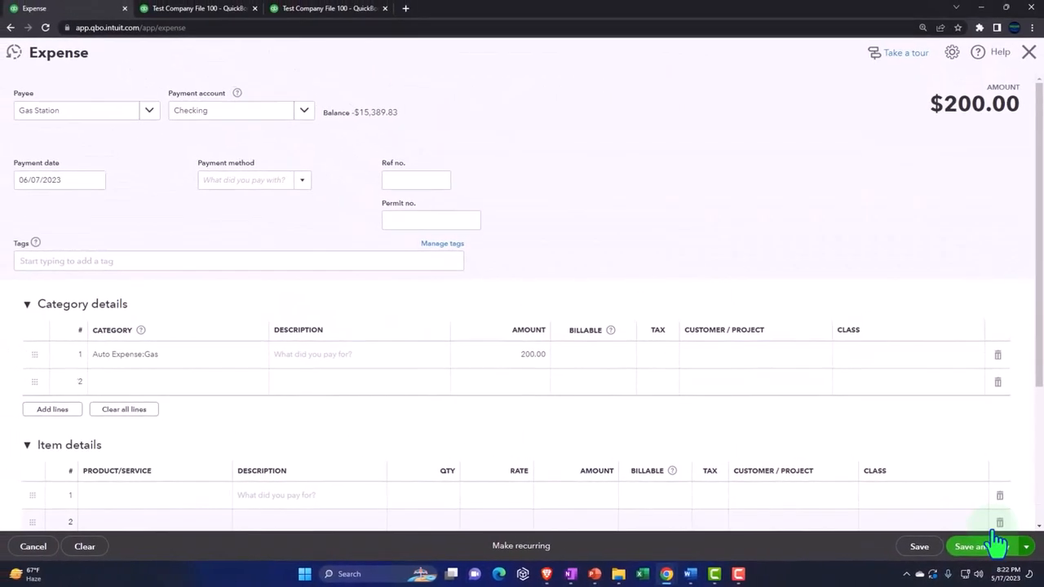
{"action": "left_click", "coordinate": [969, 546]}
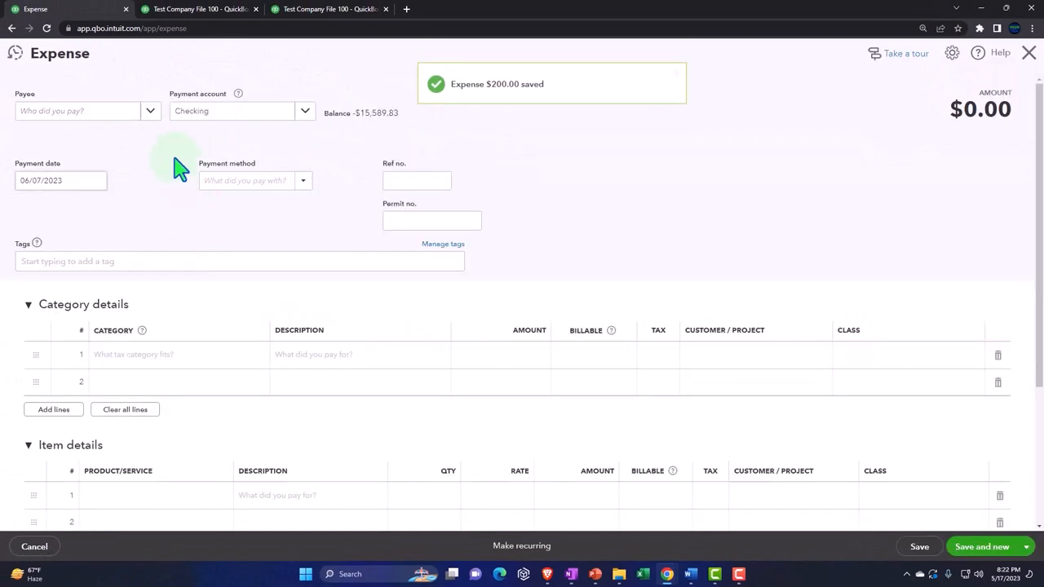
- Set the payee to Parking under Parking fees & Tolls and edit the expense amount
{"action": "left_click", "coordinate": [78, 111]}
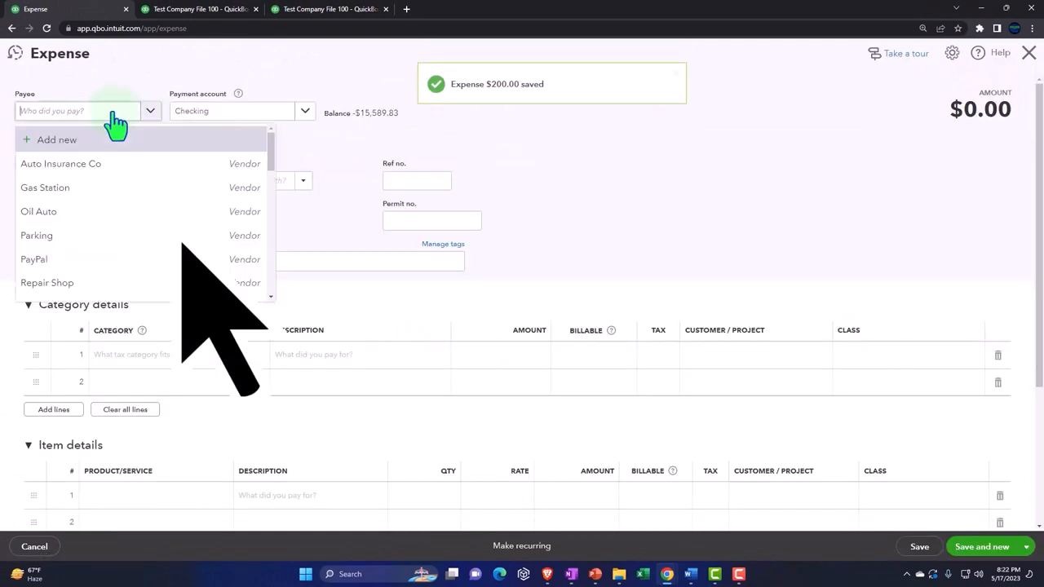
{"action": "mouse_move", "coordinate": [90, 235]}
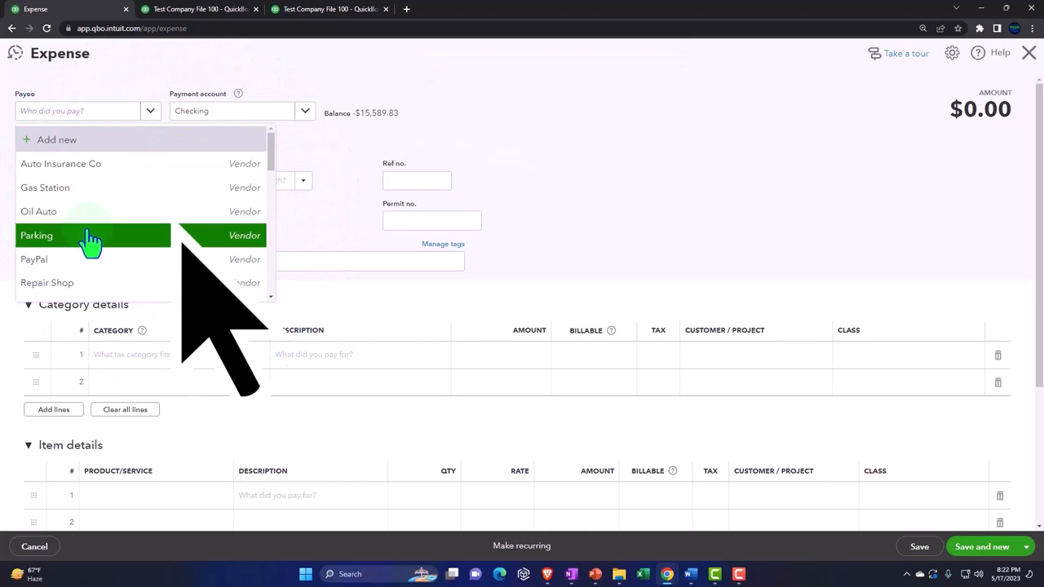
{"action": "left_click", "coordinate": [36, 235]}
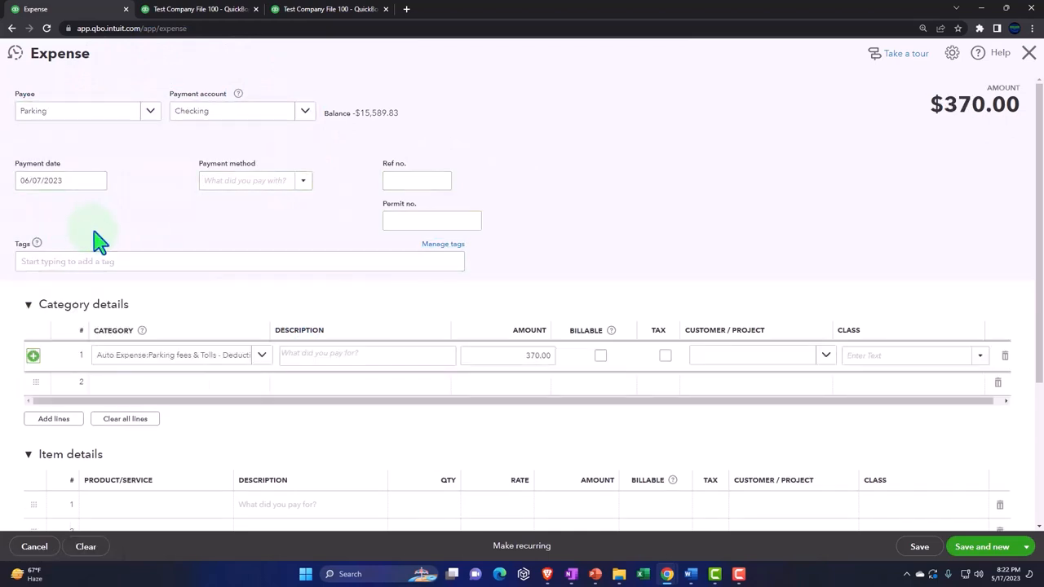
{"action": "left_click", "coordinate": [171, 353]}
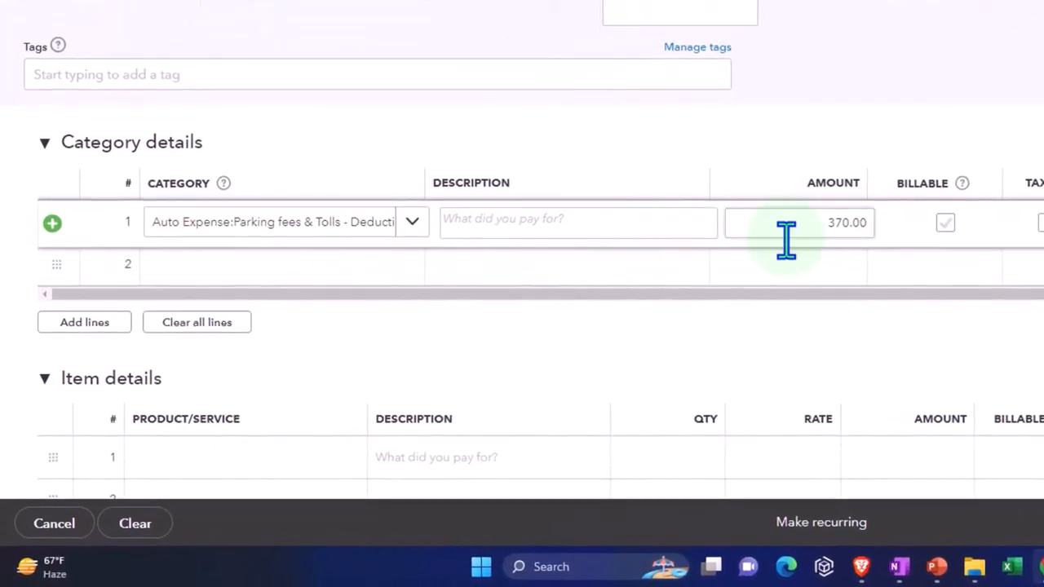
{"action": "left_click", "coordinate": [799, 221]}
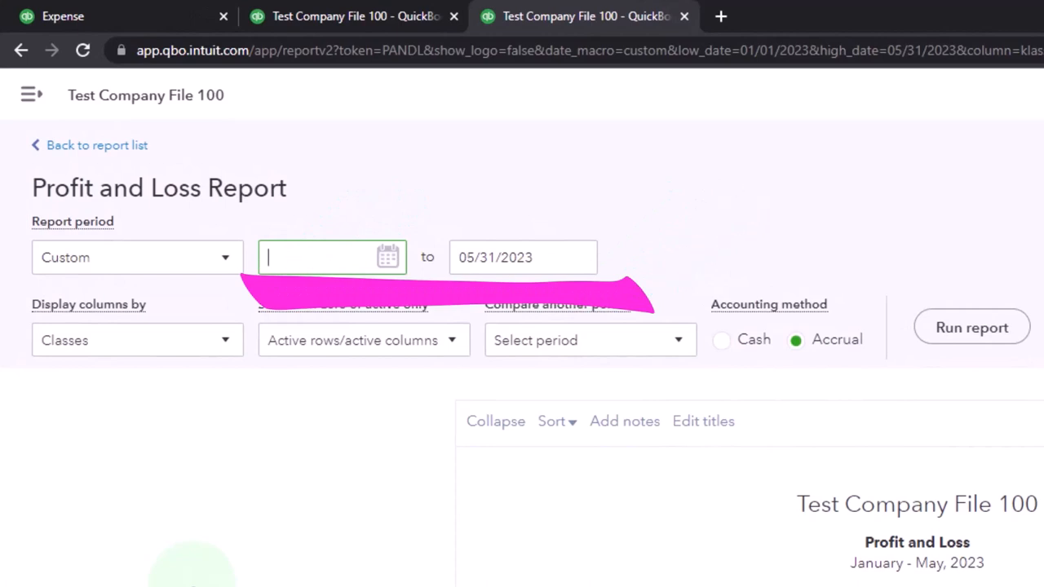
- Run the Profit and Loss report for 05/01/2023–06/30/2023 with columns displayed by Months
{"action": "type", "text": "05/01/2023"}
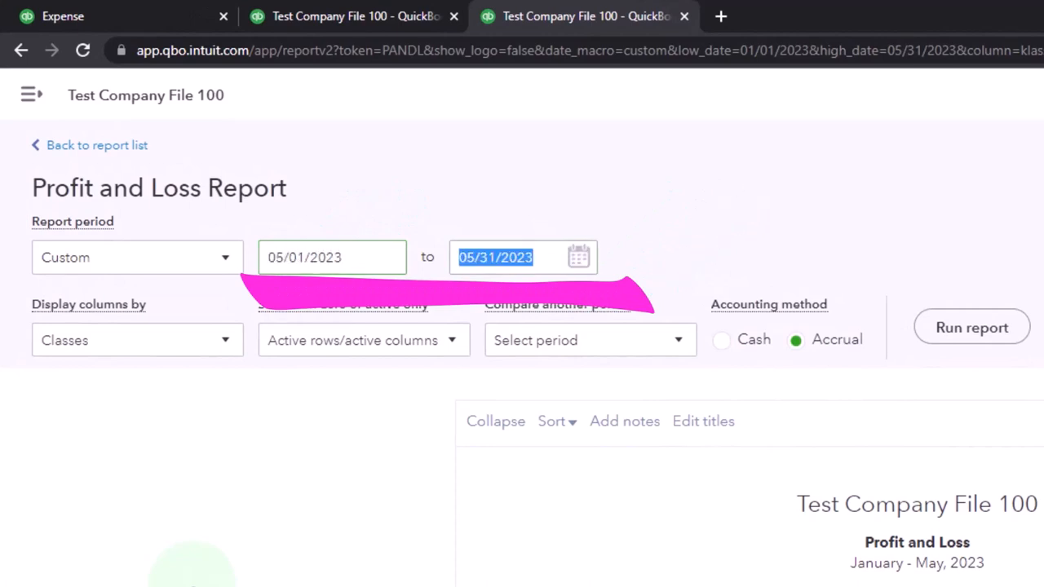
{"action": "type", "text": "163"}
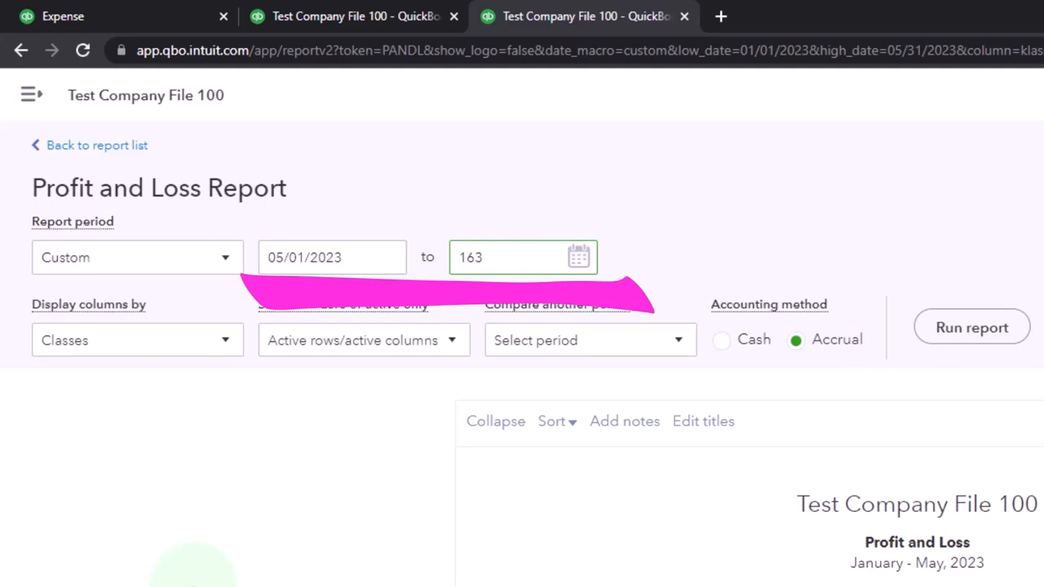
{"action": "type", "text": "0630"}
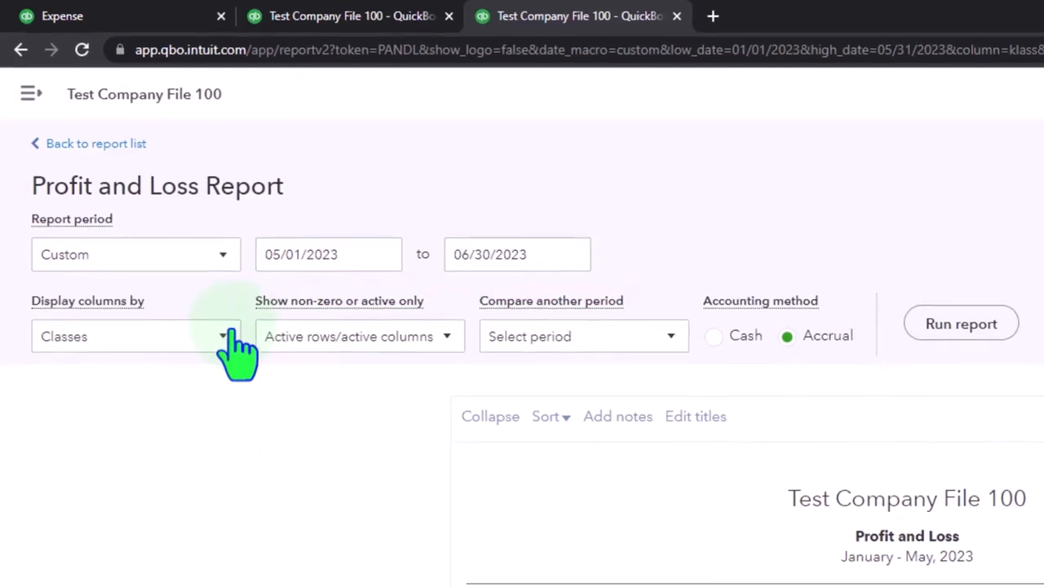
{"action": "left_click", "coordinate": [134, 336]}
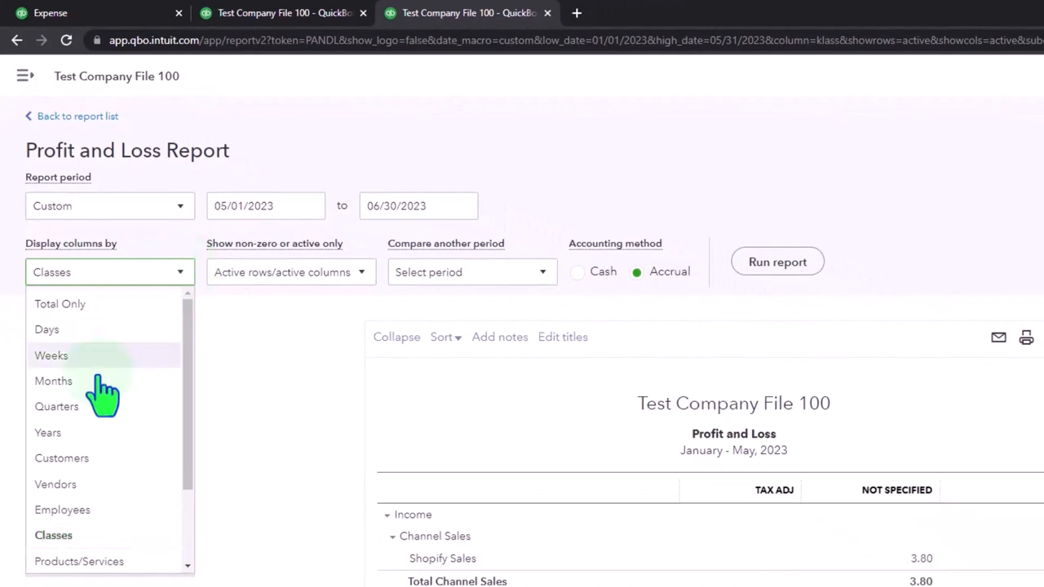
{"action": "left_click", "coordinate": [53, 382]}
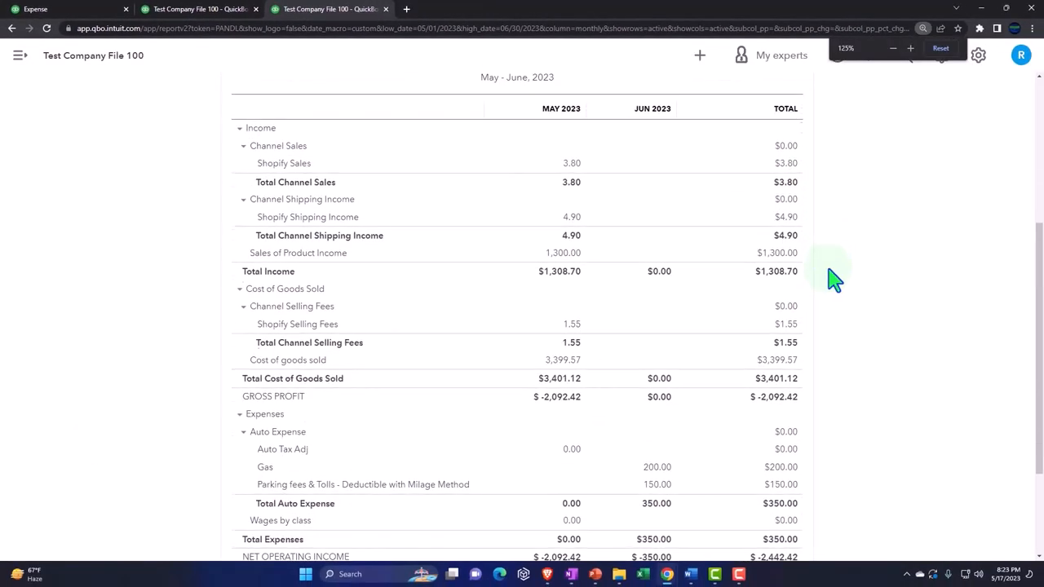
{"action": "scroll", "scroll_direction": "down", "scroll_amount": 3}
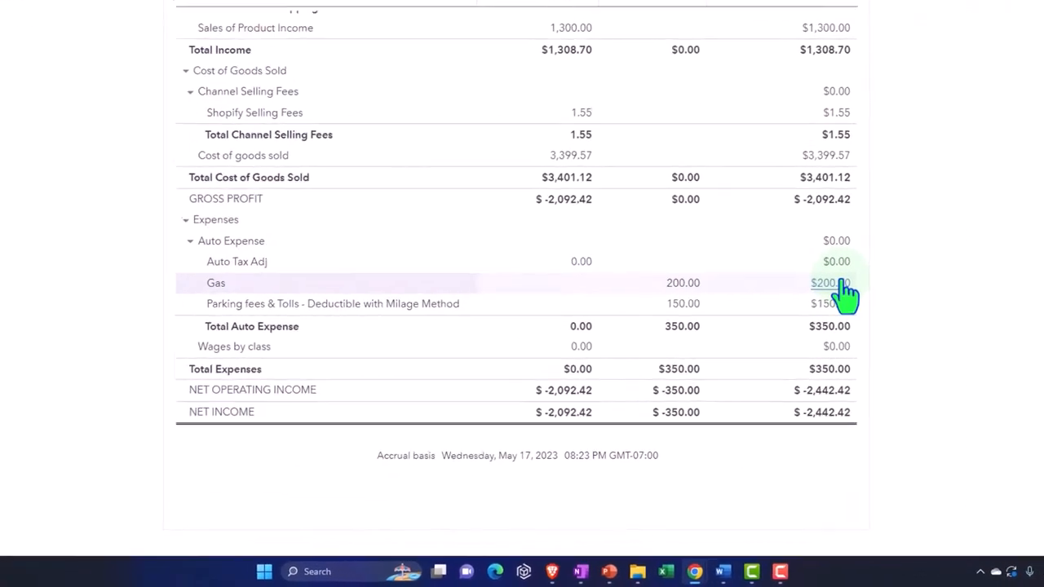
{"action": "scroll", "scroll_direction": "down", "scroll_amount": 3}
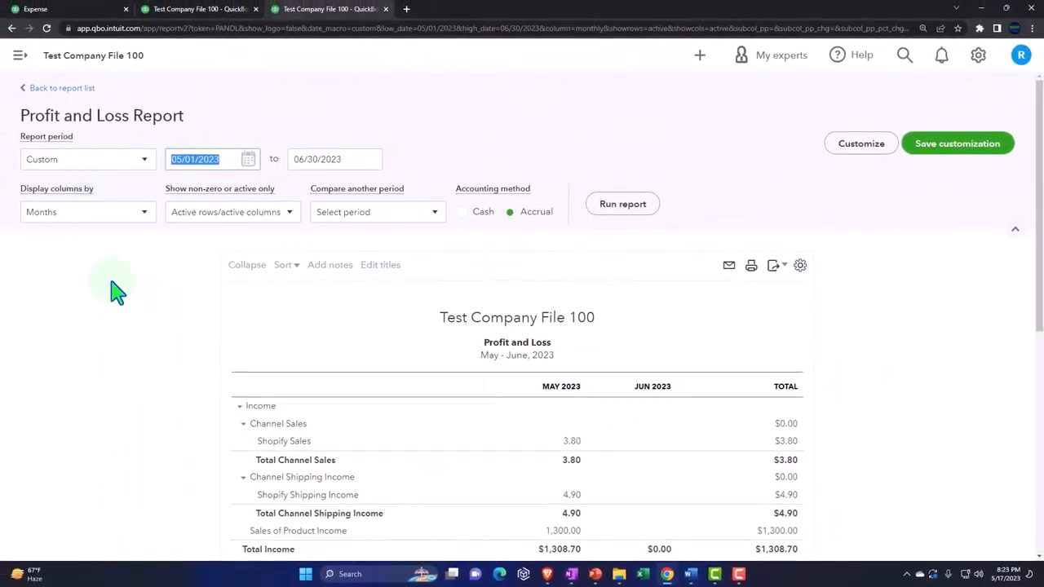
- Change the report start date to 01/01/2023 and review the January–June expenses
{"action": "type", "text": "0101"}
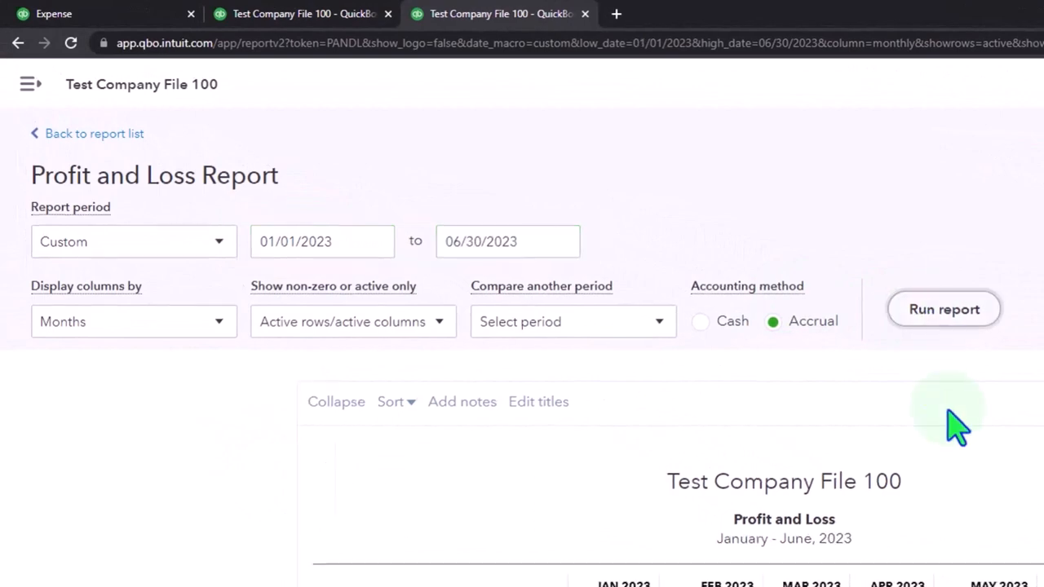
{"action": "scroll", "scroll_direction": "down", "scroll_amount": 3}
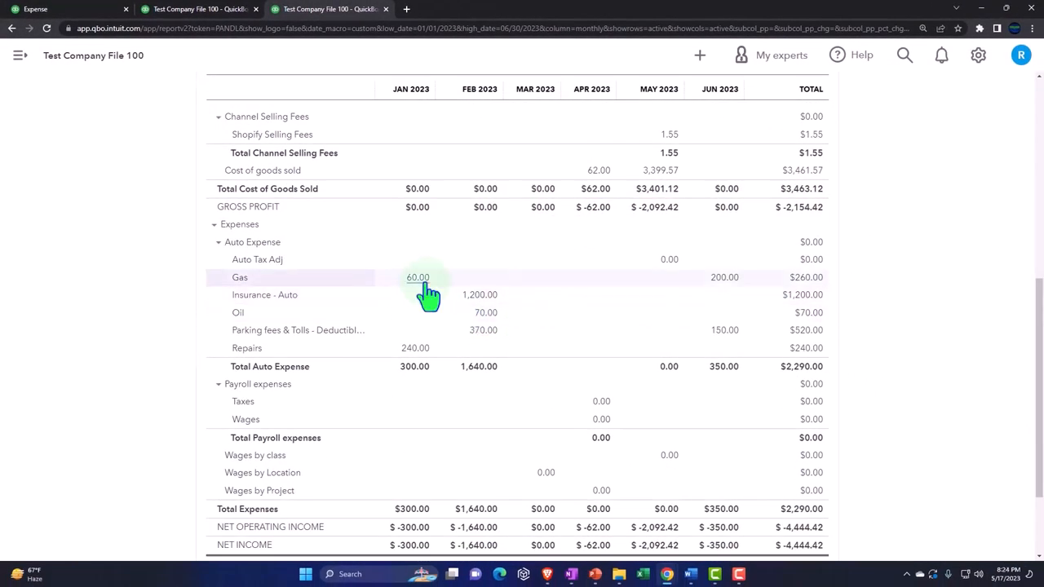
{"action": "mouse_move", "coordinate": [724, 277]}
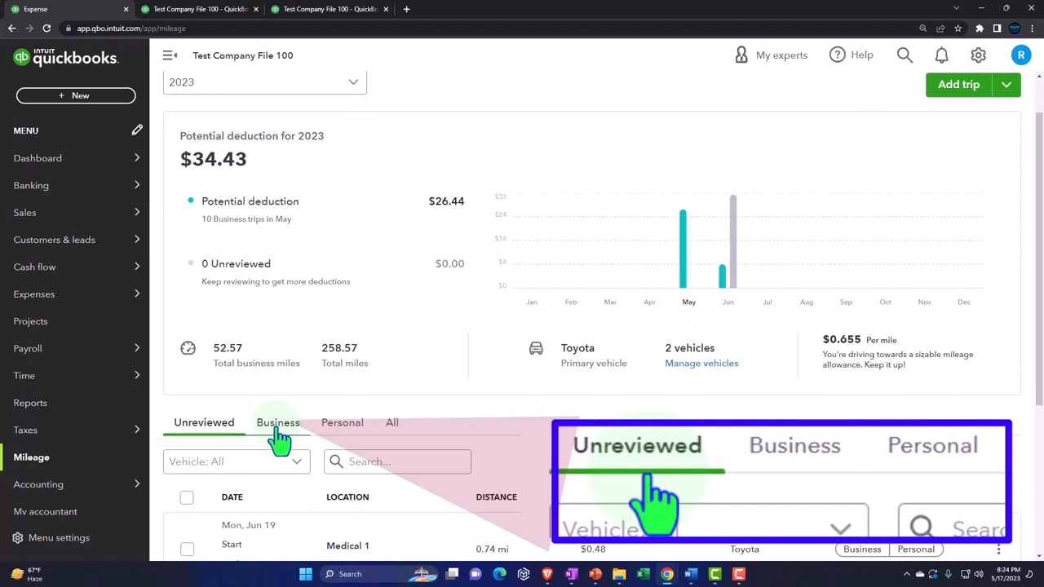
- Export the mileage trips to CSV and open the downloaded QuickBooks_Mileage file
{"action": "scroll", "scroll_direction": "down", "scroll_amount": 3}
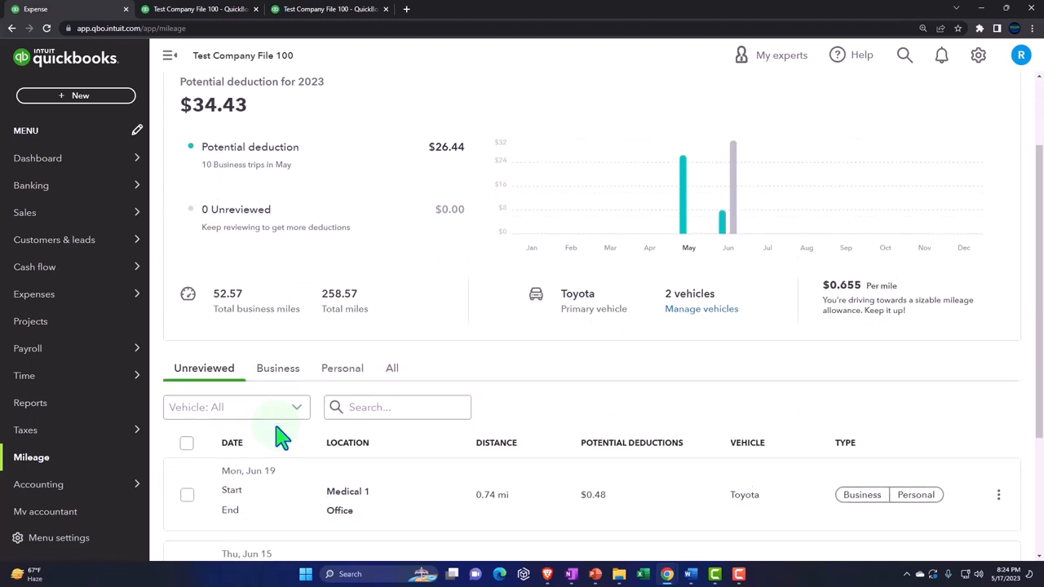
{"action": "left_click", "coordinate": [984, 220]}
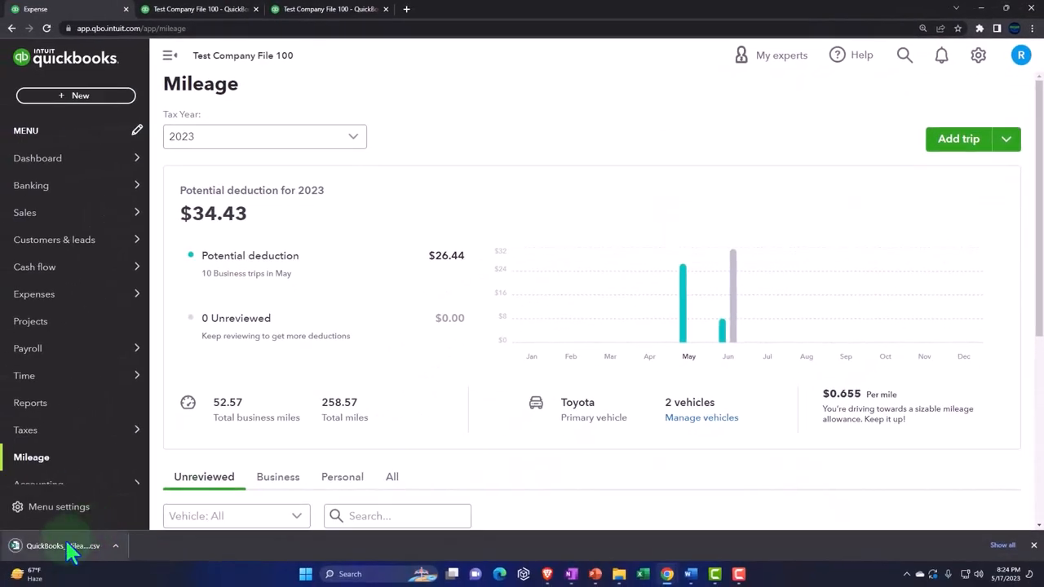
{"action": "left_click", "coordinate": [65, 544]}
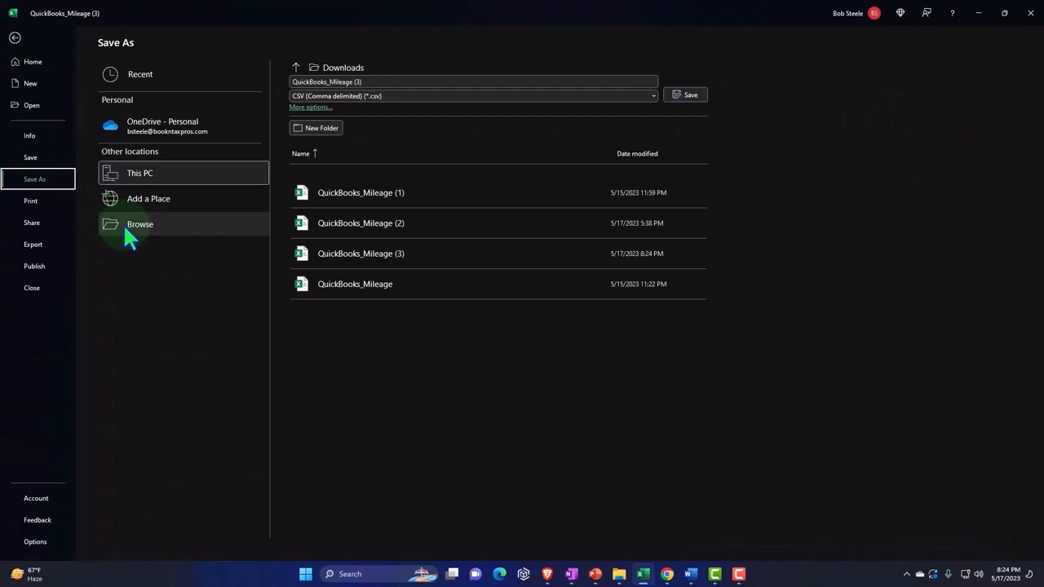
- Save the mileage export as an Excel Workbook in the Pictures folder
{"action": "left_click", "coordinate": [141, 223]}
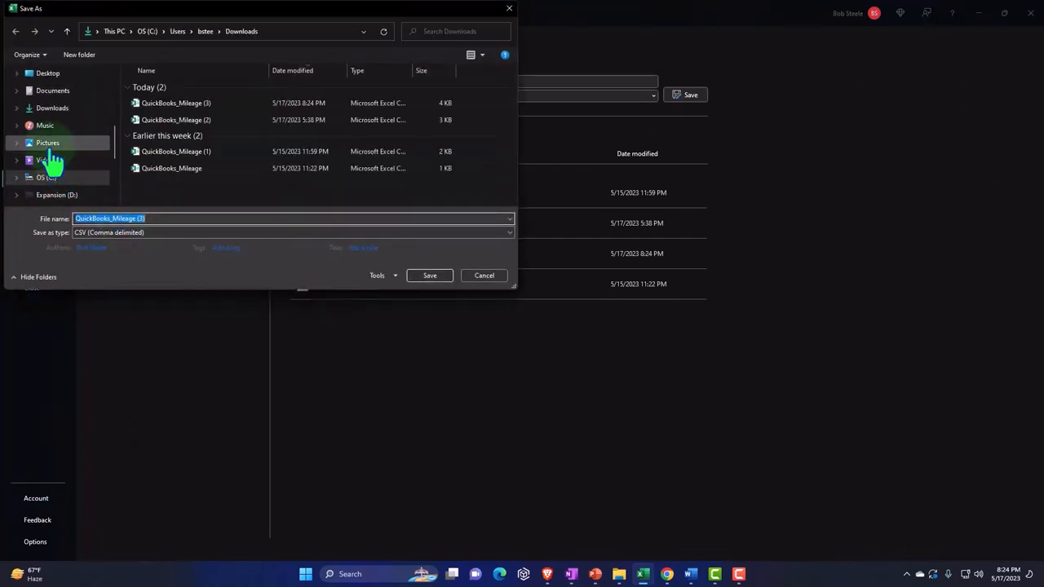
{"action": "left_click", "coordinate": [294, 232]}
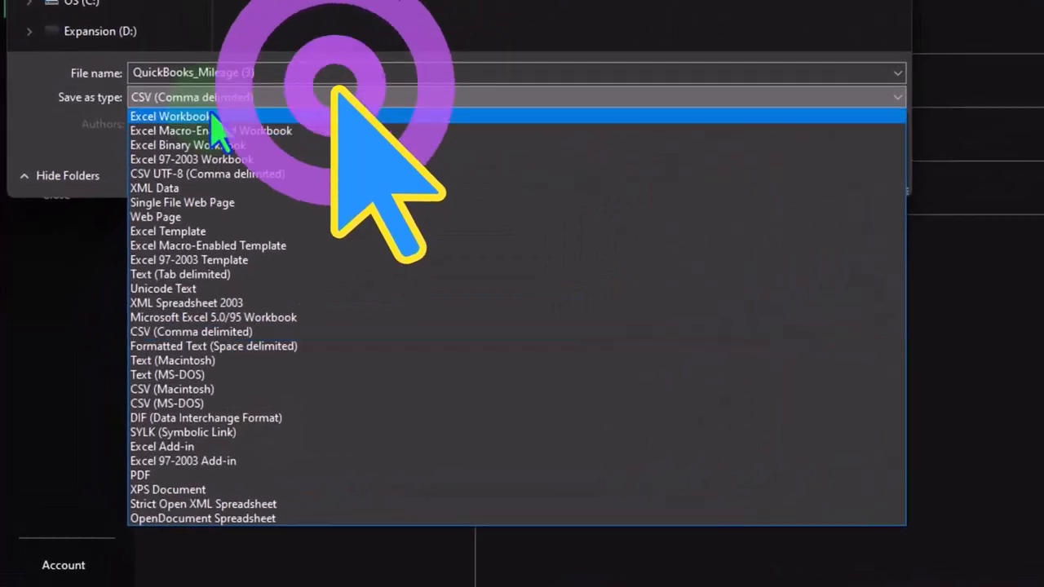
{"action": "left_click", "coordinate": [170, 115]}
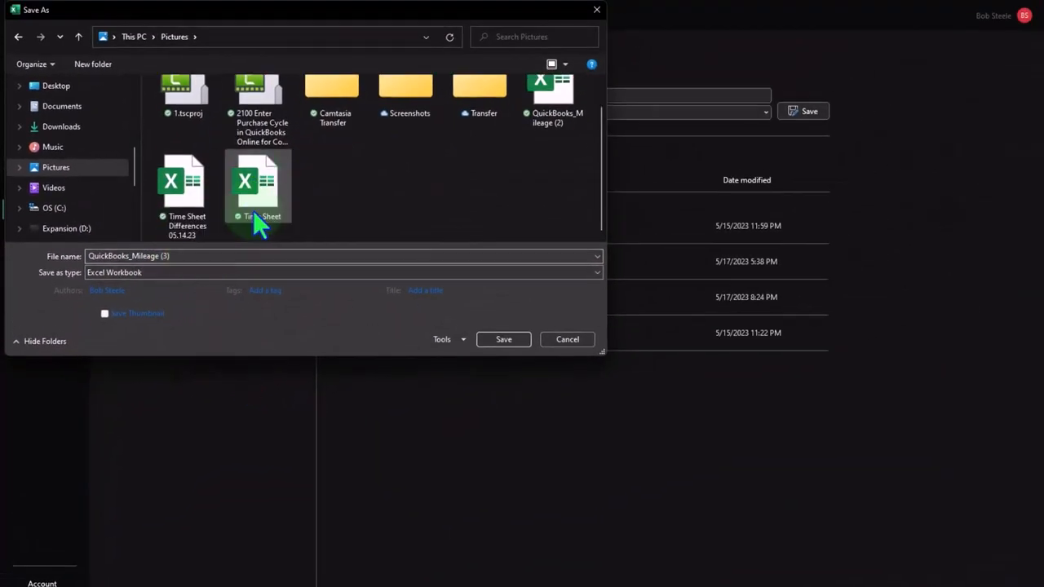
{"action": "left_click", "coordinate": [503, 339]}
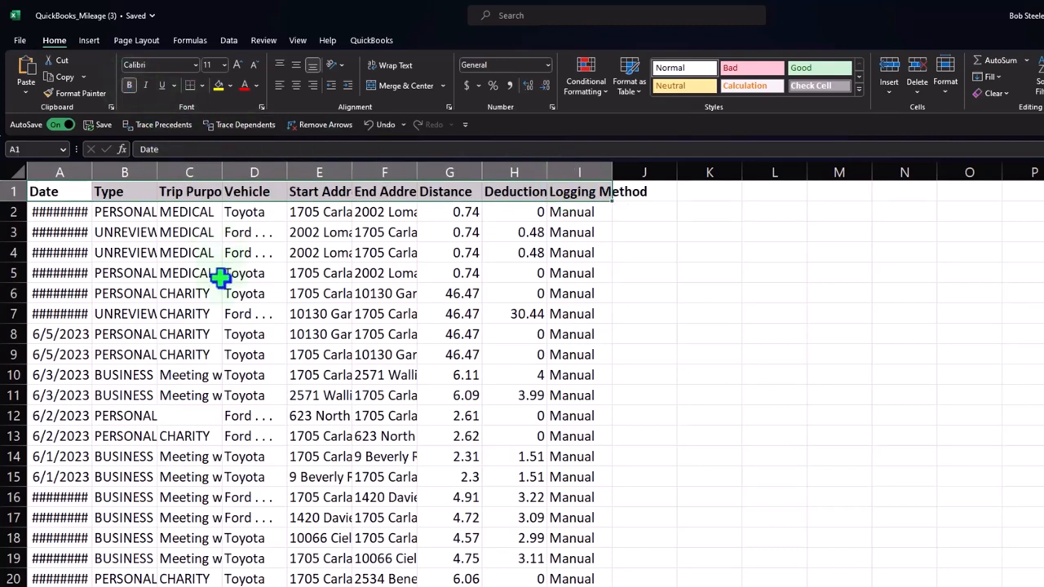
- Format the trip data as a table with 'My table has headers' checked
{"action": "left_click", "coordinate": [189, 313]}
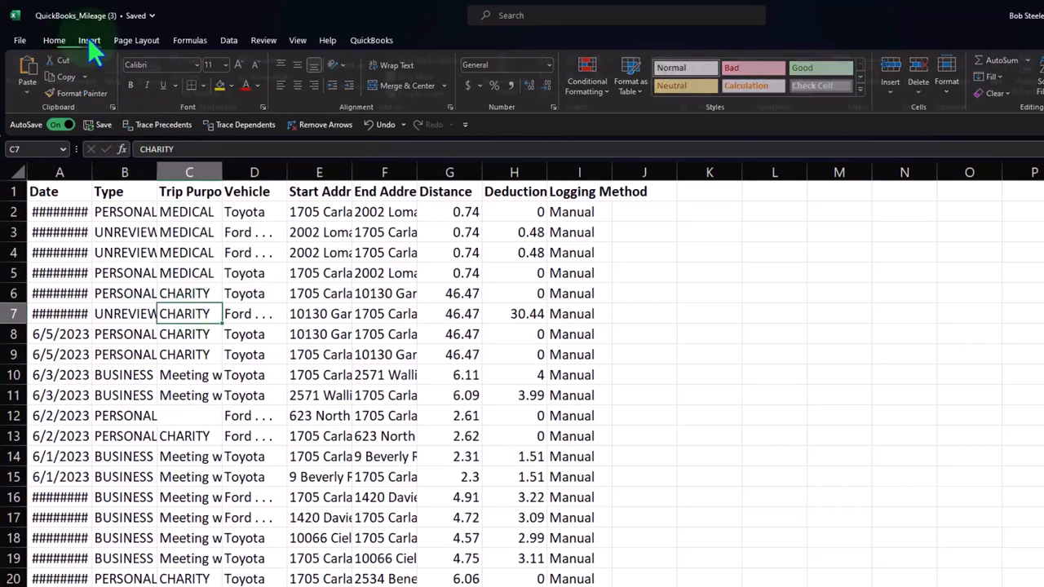
{"action": "left_click", "coordinate": [89, 39]}
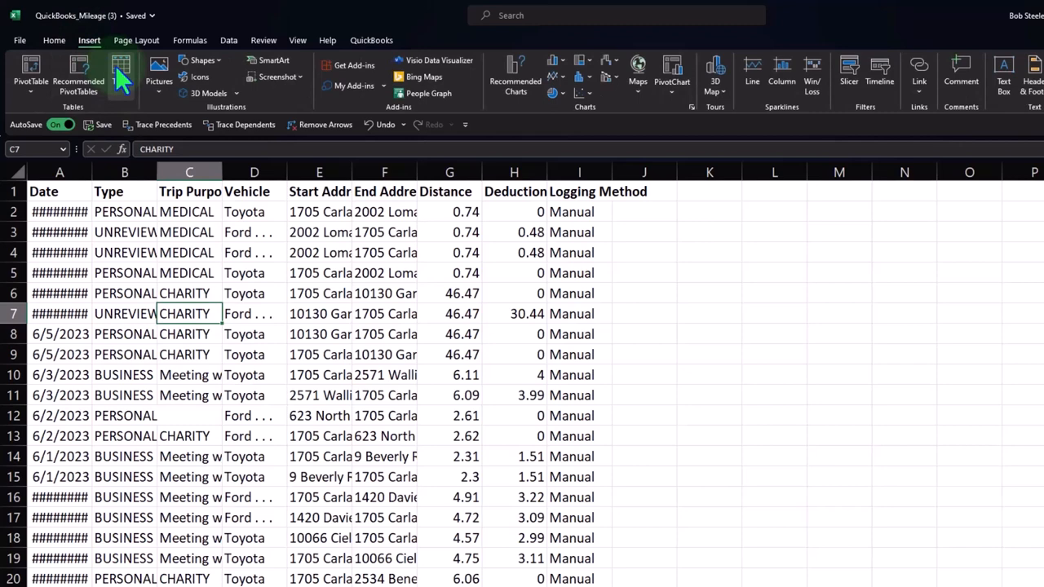
{"action": "left_click", "coordinate": [121, 74]}
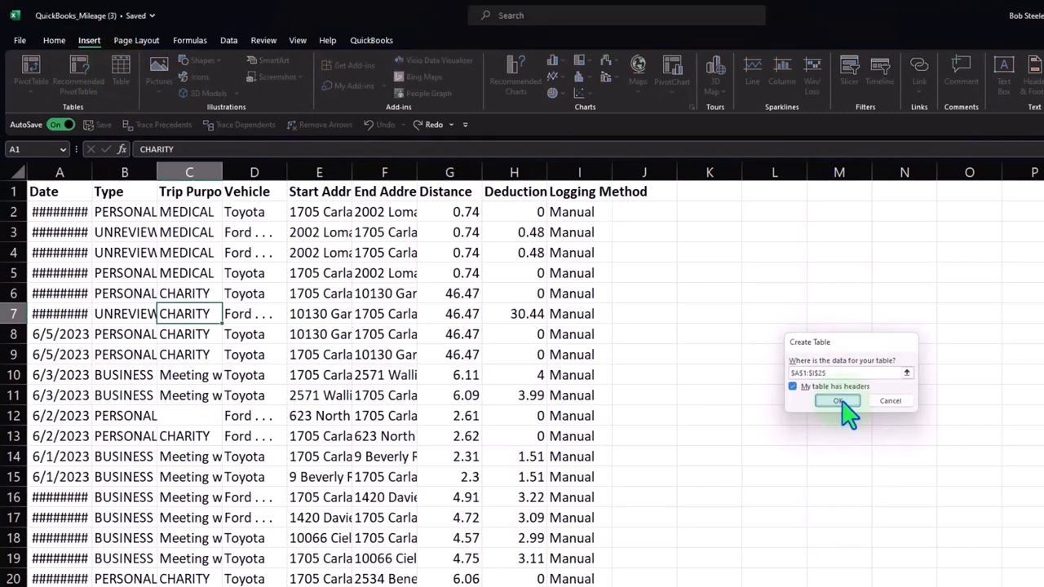
{"action": "left_click", "coordinate": [838, 401]}
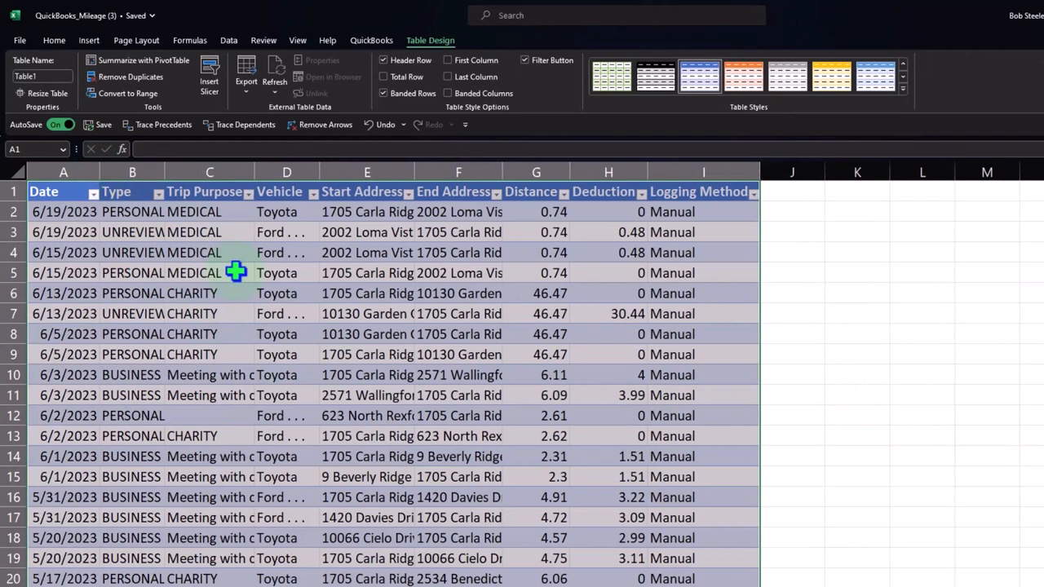
{"action": "mouse_move", "coordinate": [188, 232]}
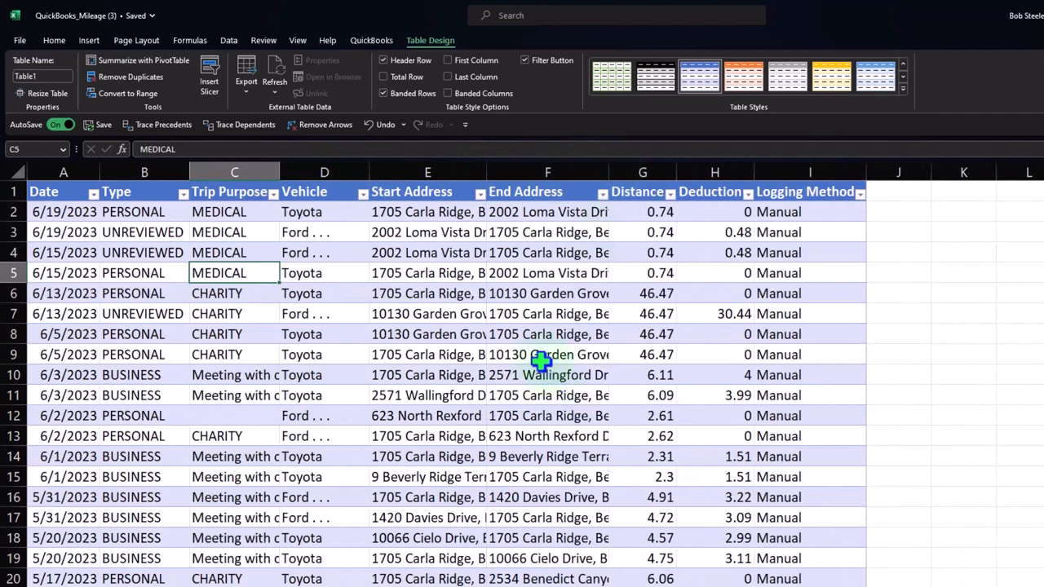
- Turn on the table's Total Row, showing 258.57 total distance and a count of 24 trips
{"action": "scroll", "scroll_direction": "down", "scroll_amount": 3}
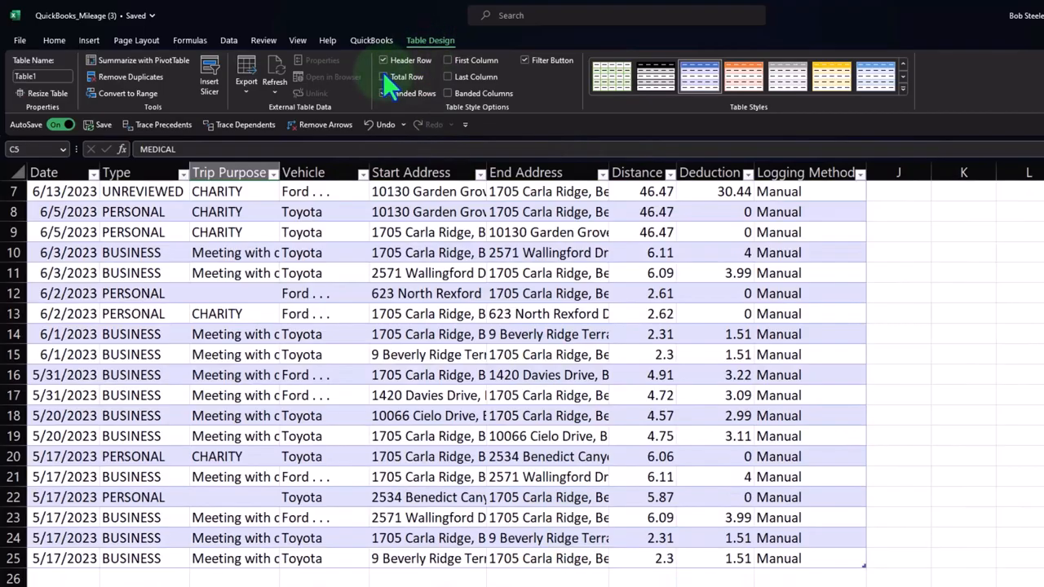
{"action": "left_click", "coordinate": [383, 77]}
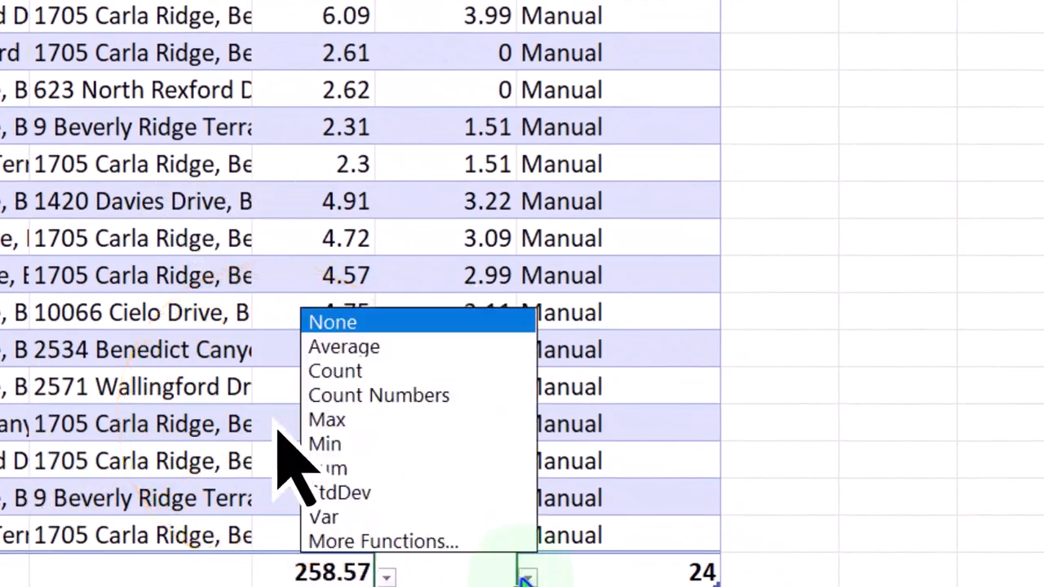
{"action": "left_click", "coordinate": [335, 370]}
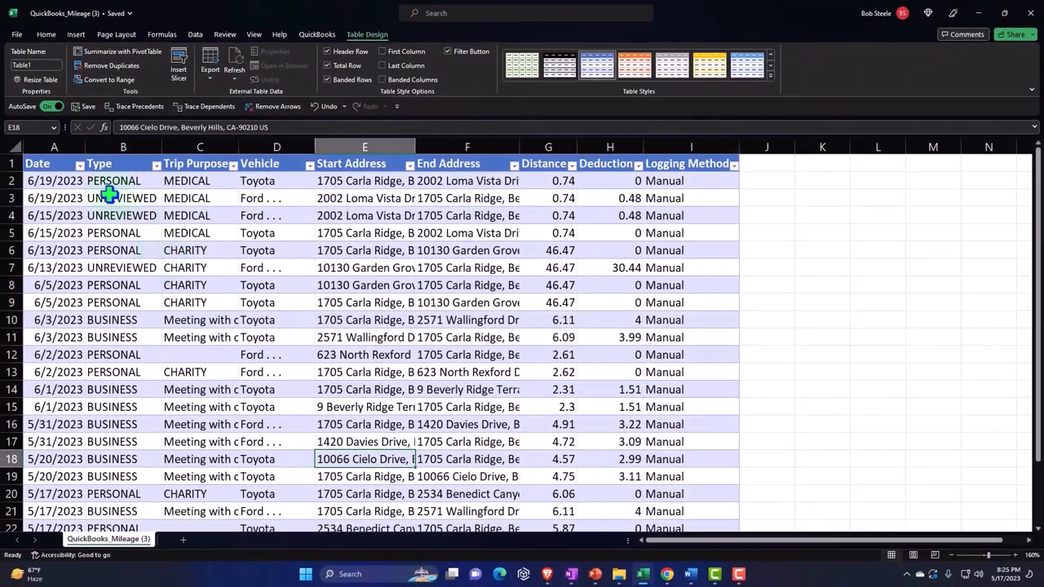
{"action": "mouse_move", "coordinate": [150, 166]}
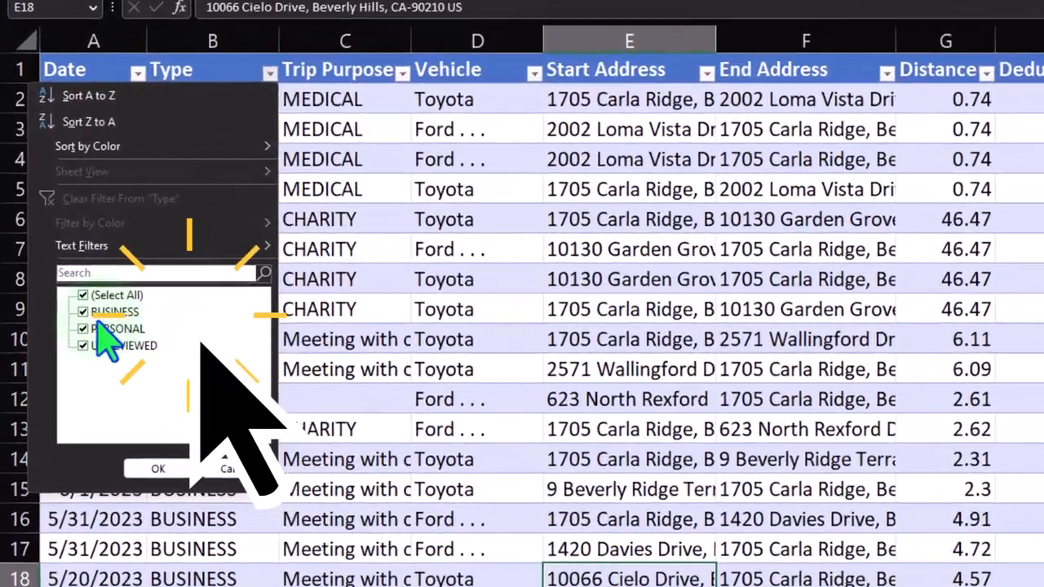
- Filter Type to BUSINESS only and Date to June 2023, leaving four trip rows
{"action": "left_click", "coordinate": [157, 468]}
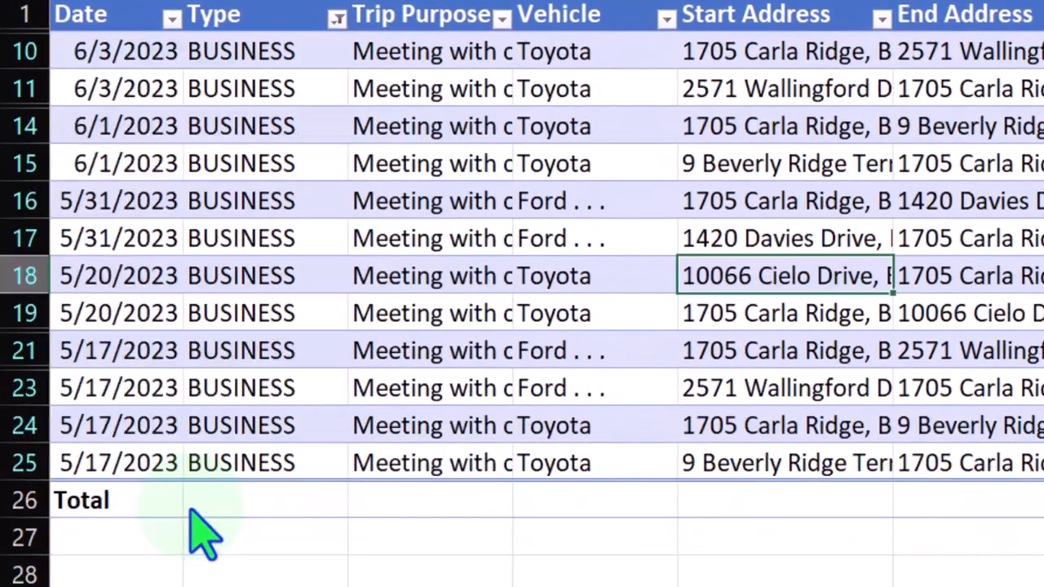
{"action": "mouse_move", "coordinate": [373, 551]}
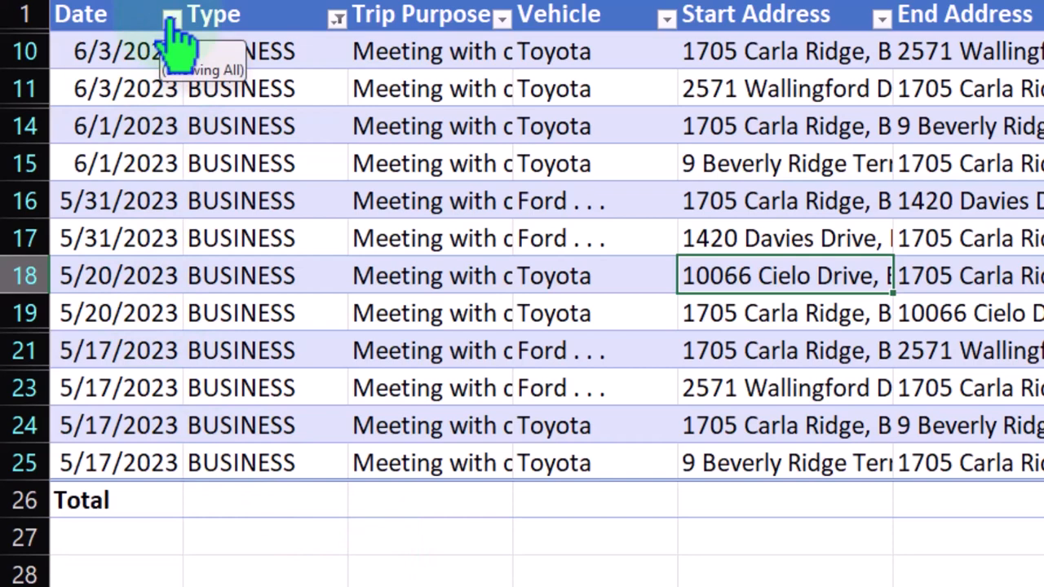
{"action": "left_click", "coordinate": [171, 18]}
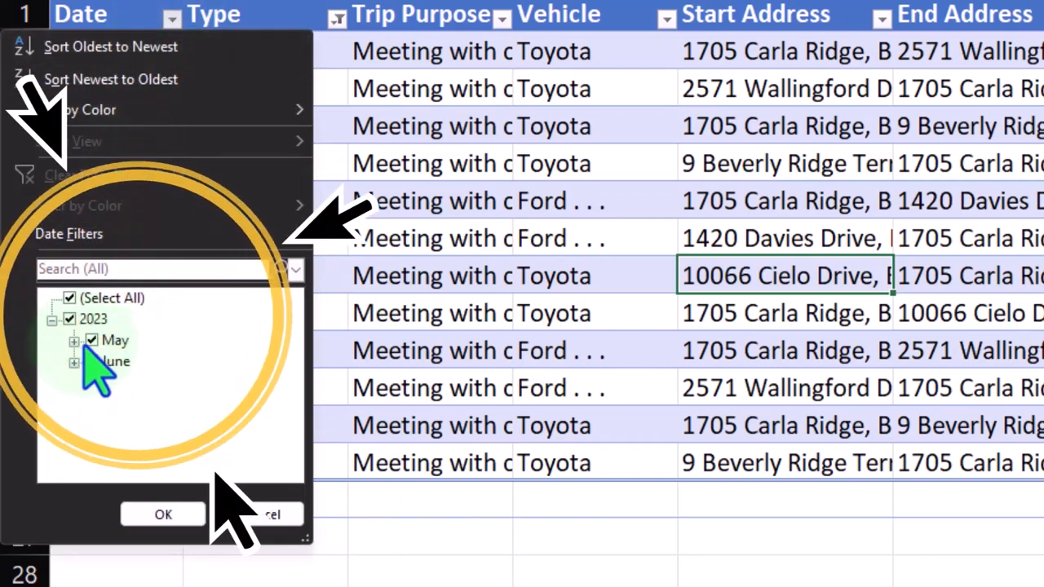
{"action": "left_click", "coordinate": [91, 340]}
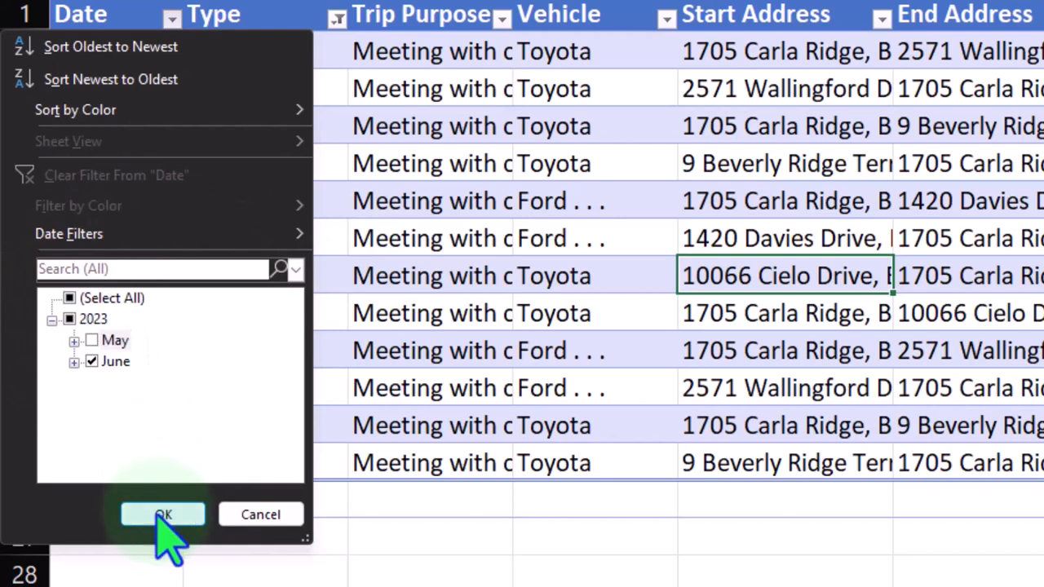
{"action": "left_click", "coordinate": [163, 514]}
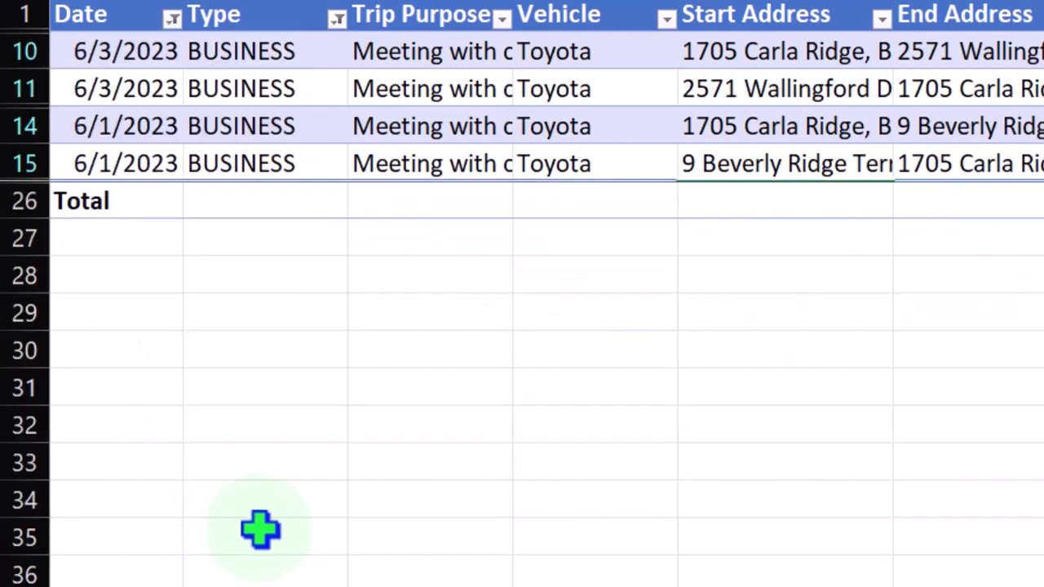
{"action": "mouse_move", "coordinate": [268, 437]}
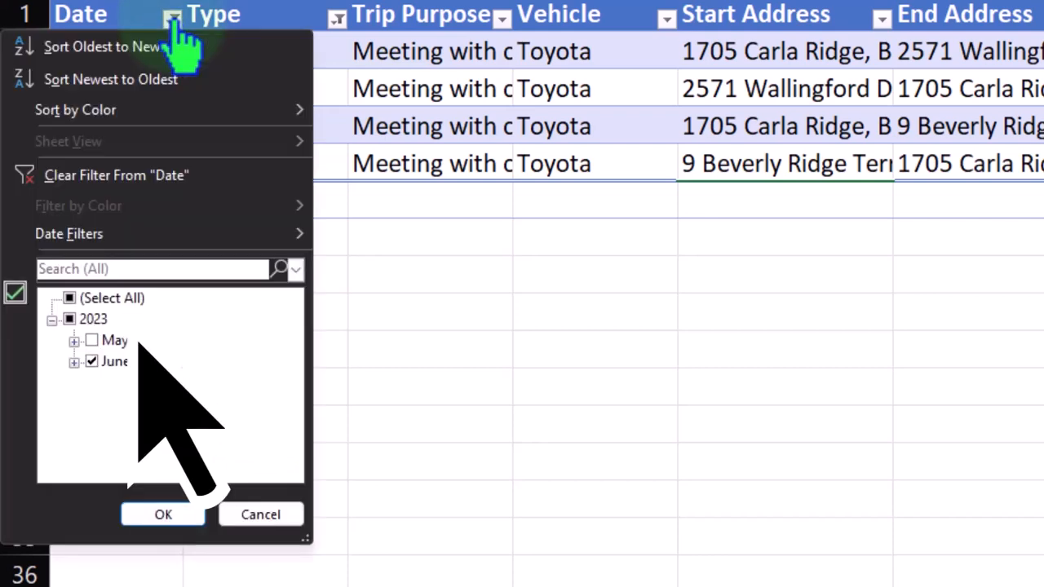
- Clear the Date filter and select all Types so every May and June trip is listed again
{"action": "left_click", "coordinate": [163, 514]}
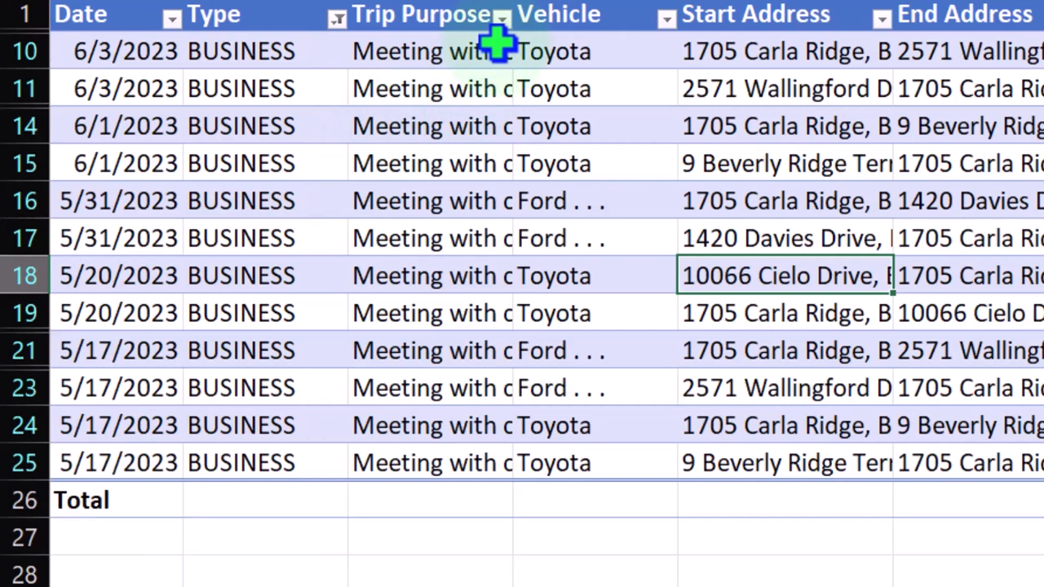
{"action": "mouse_move", "coordinate": [502, 16]}
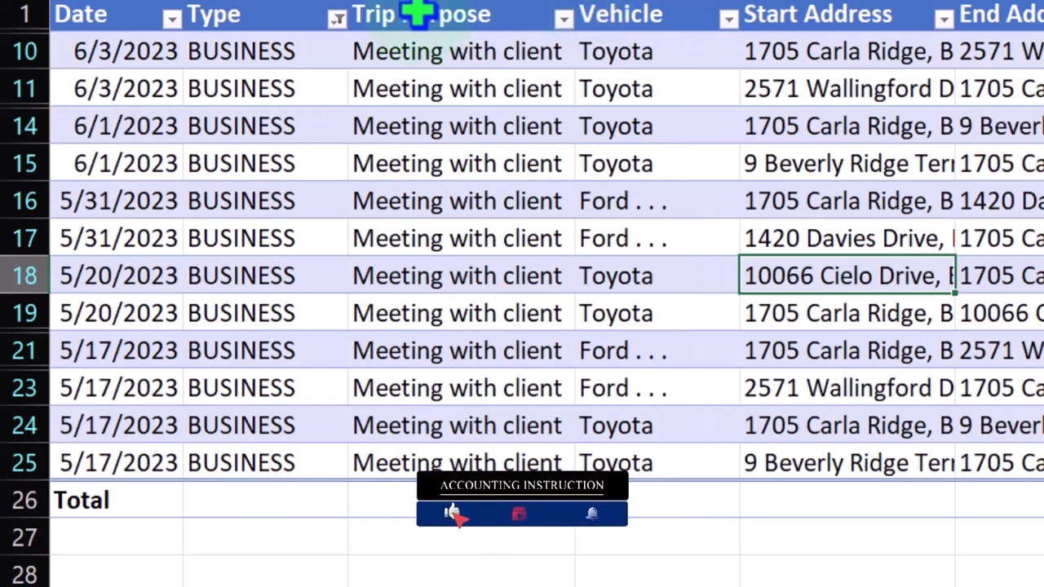
{"action": "left_click", "coordinate": [172, 13]}
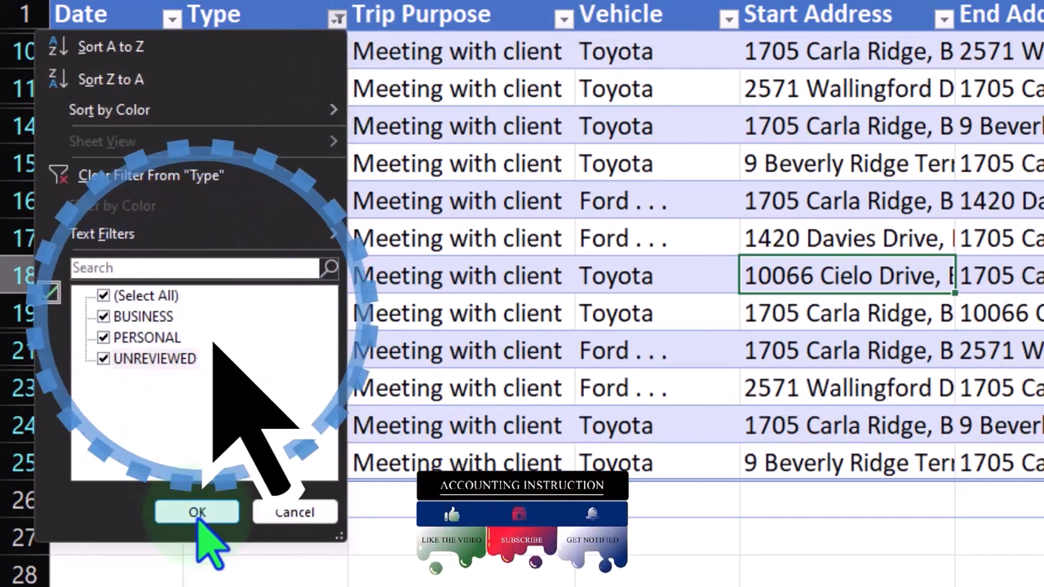
{"action": "left_click", "coordinate": [197, 512]}
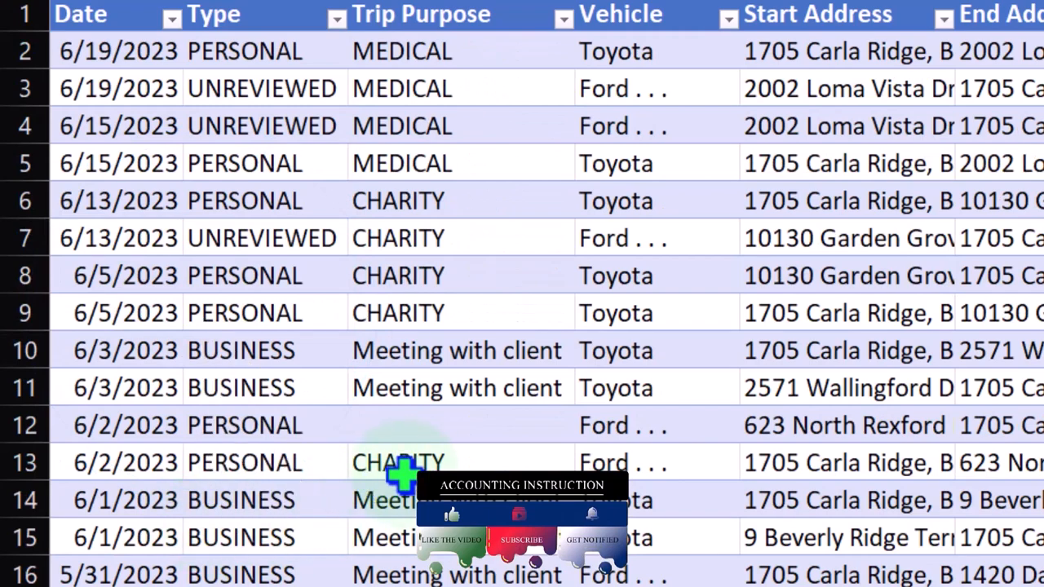
{"action": "scroll", "scroll_direction": "down", "scroll_amount": 3}
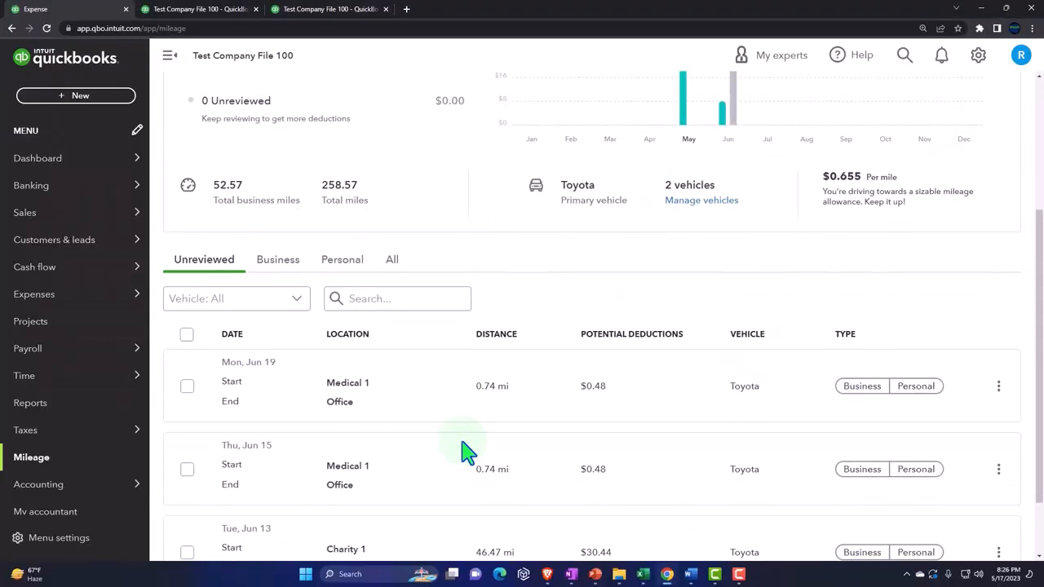
{"action": "scroll", "scroll_direction": "down", "scroll_amount": 3}
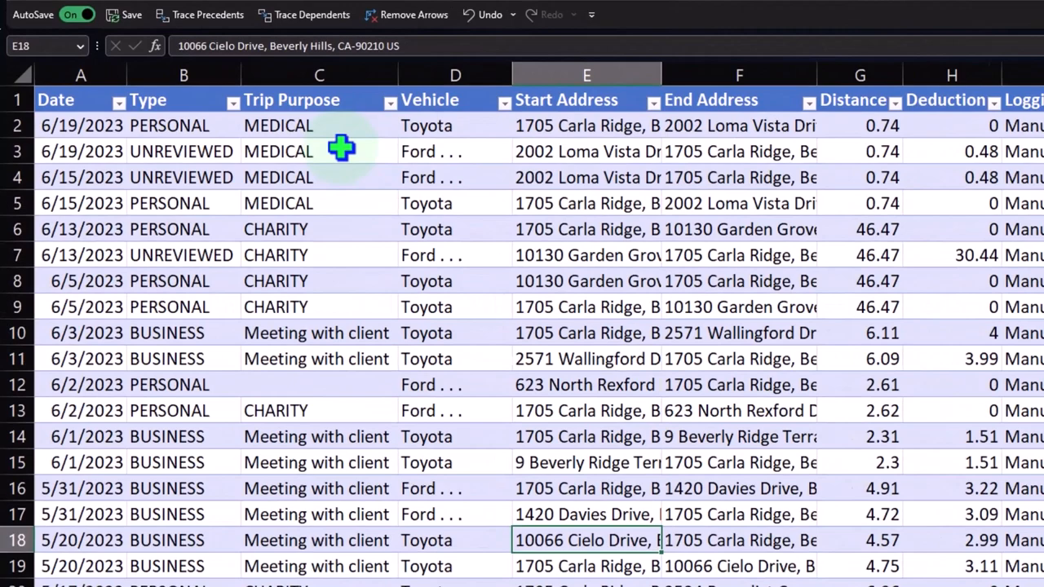
- Filter Type to PERSONAL and Trip Purpose to CHARITY, leaving five trip rows
{"action": "left_click", "coordinate": [218, 100]}
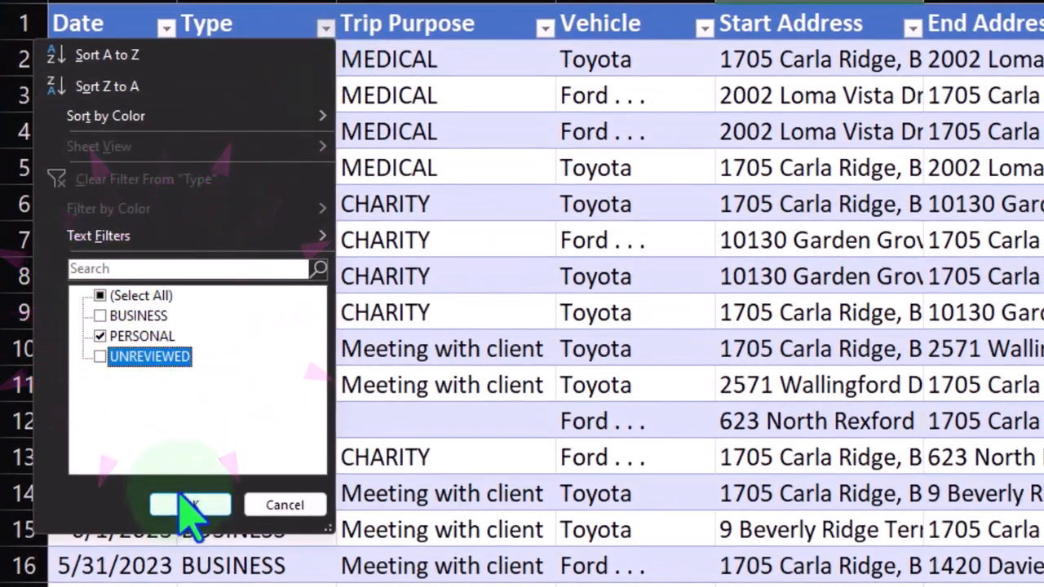
{"action": "left_click", "coordinate": [189, 504]}
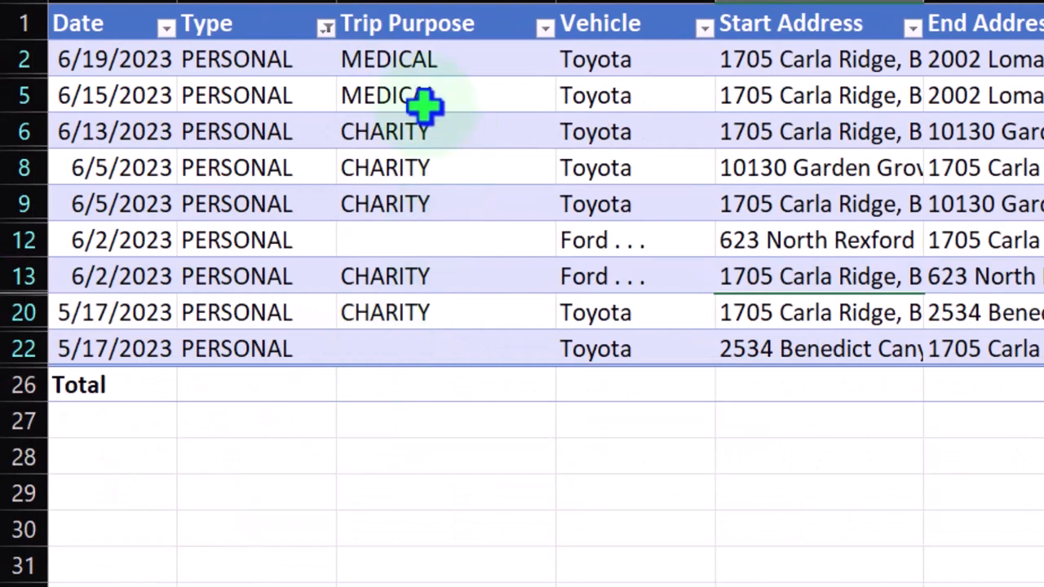
{"action": "mouse_move", "coordinate": [440, 93]}
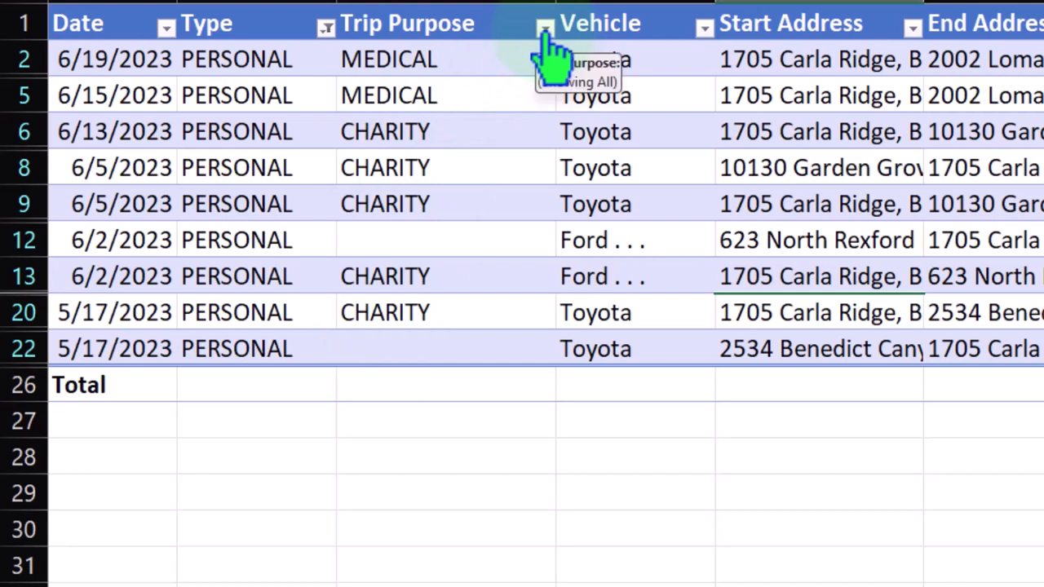
{"action": "left_click", "coordinate": [545, 23]}
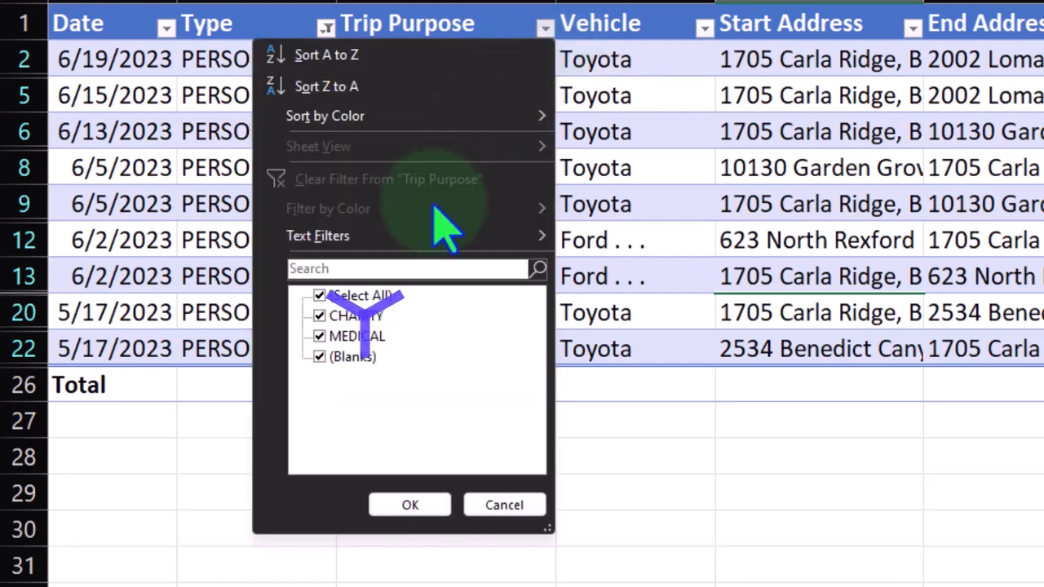
{"action": "left_click", "coordinate": [319, 336]}
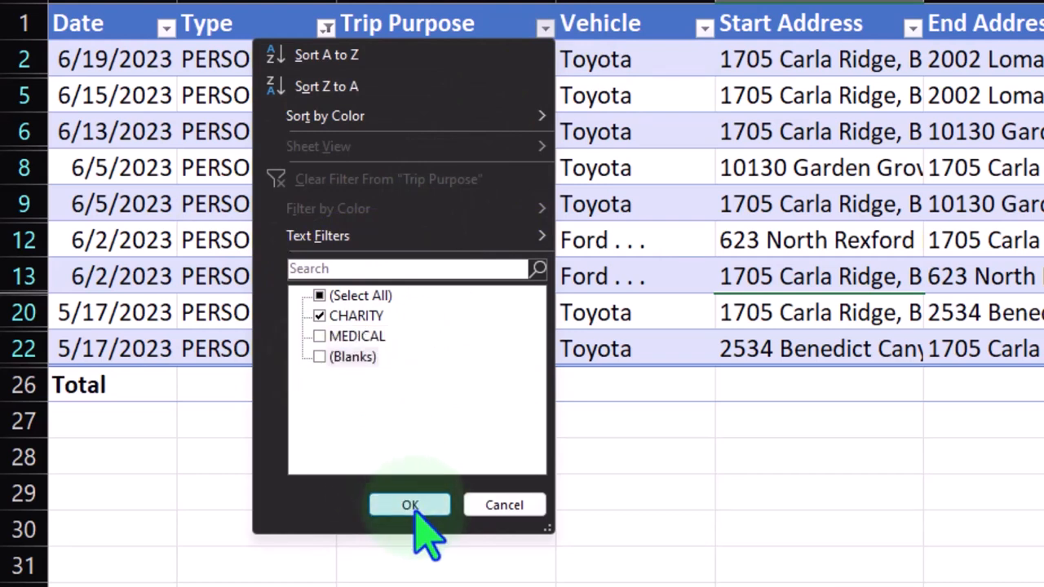
{"action": "left_click", "coordinate": [409, 505]}
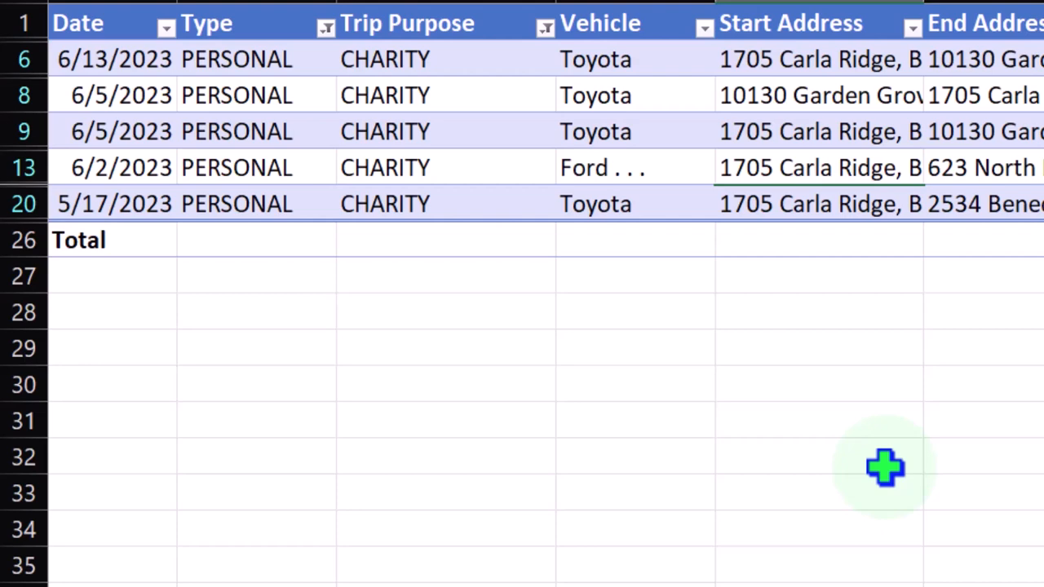
{"action": "mouse_move", "coordinate": [522, 176]}
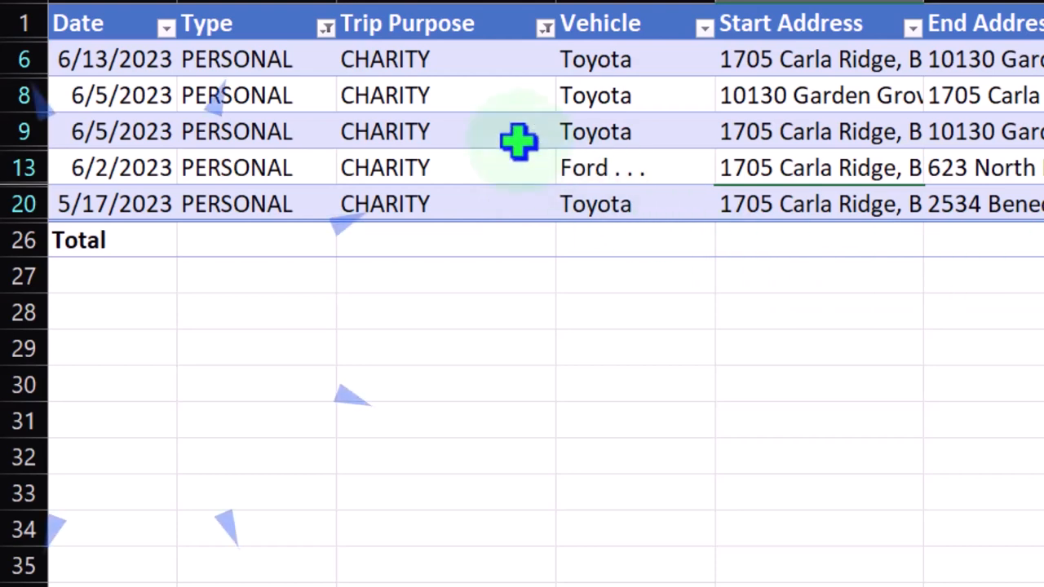
- Clear the Type and Trip Purpose filters so all trips show, then select a table cell
{"action": "left_click", "coordinate": [167, 26]}
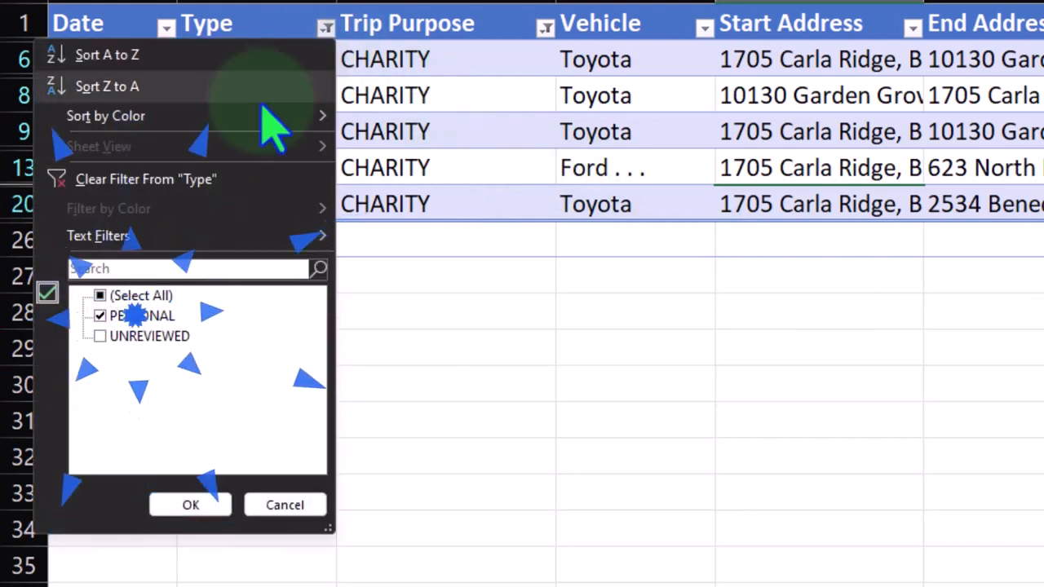
{"action": "left_click", "coordinate": [189, 504]}
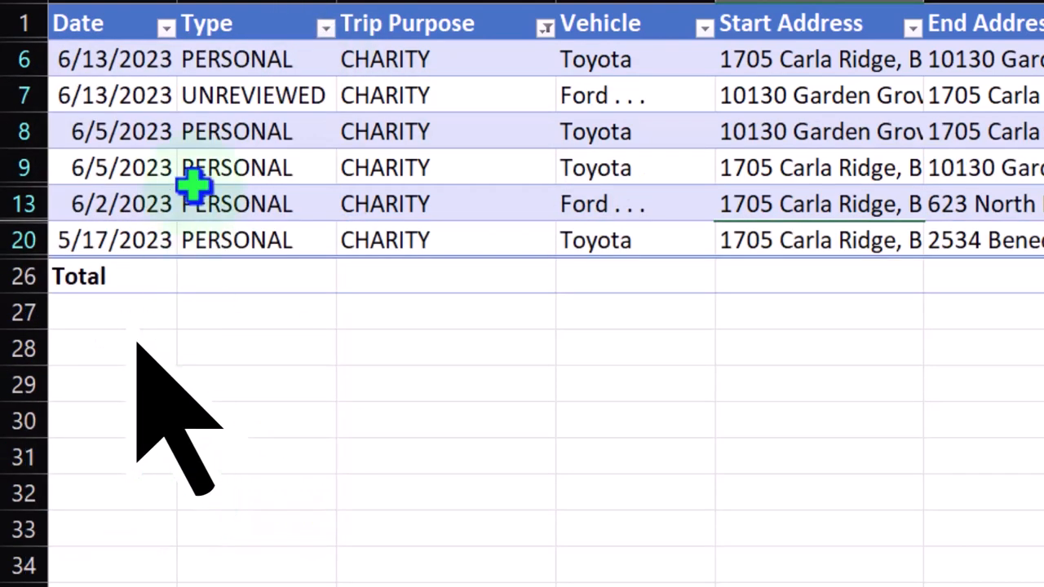
{"action": "left_click", "coordinate": [166, 26]}
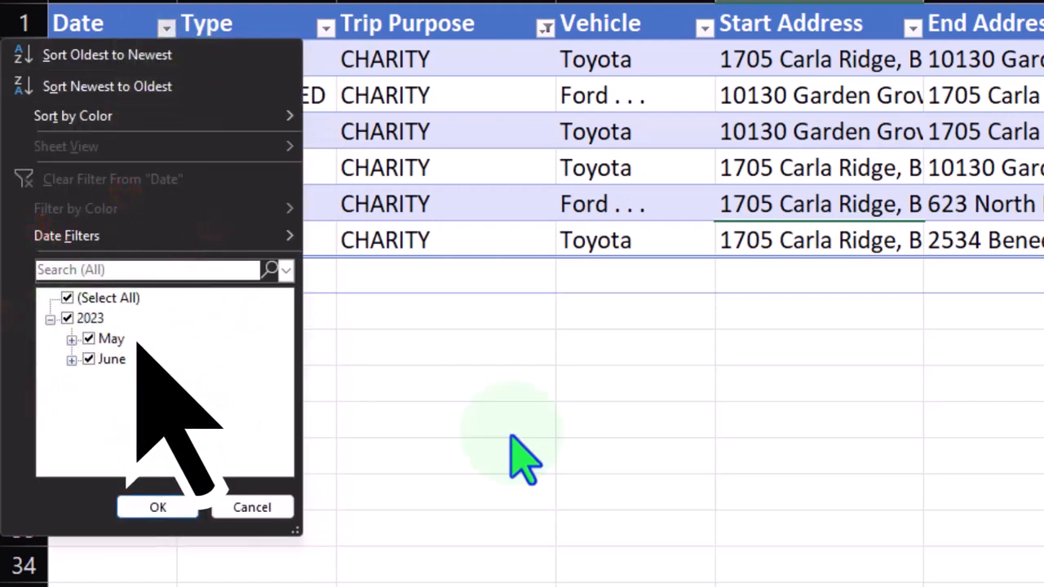
{"action": "left_click", "coordinate": [156, 505]}
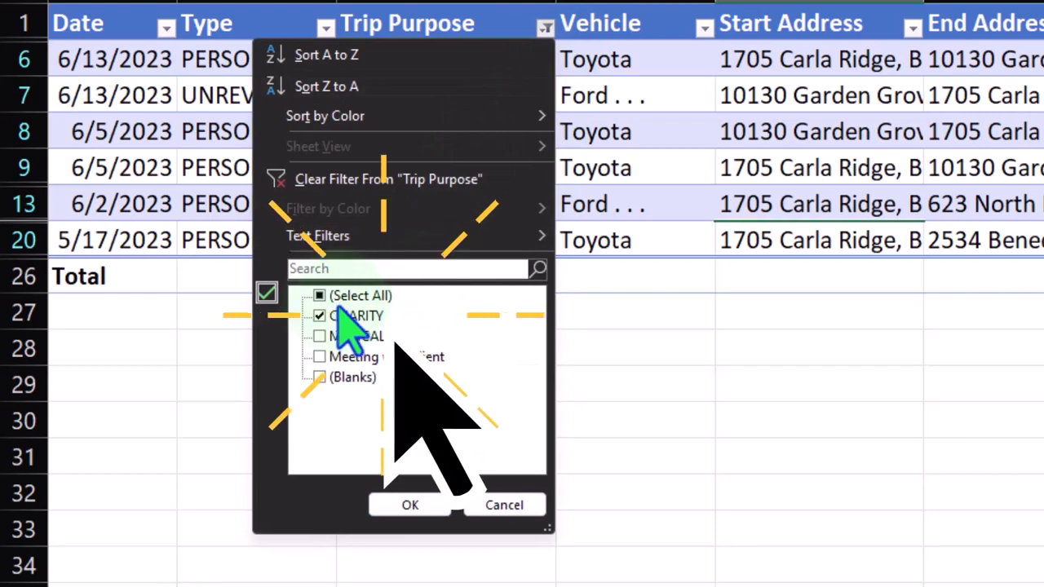
{"action": "left_click", "coordinate": [410, 504]}
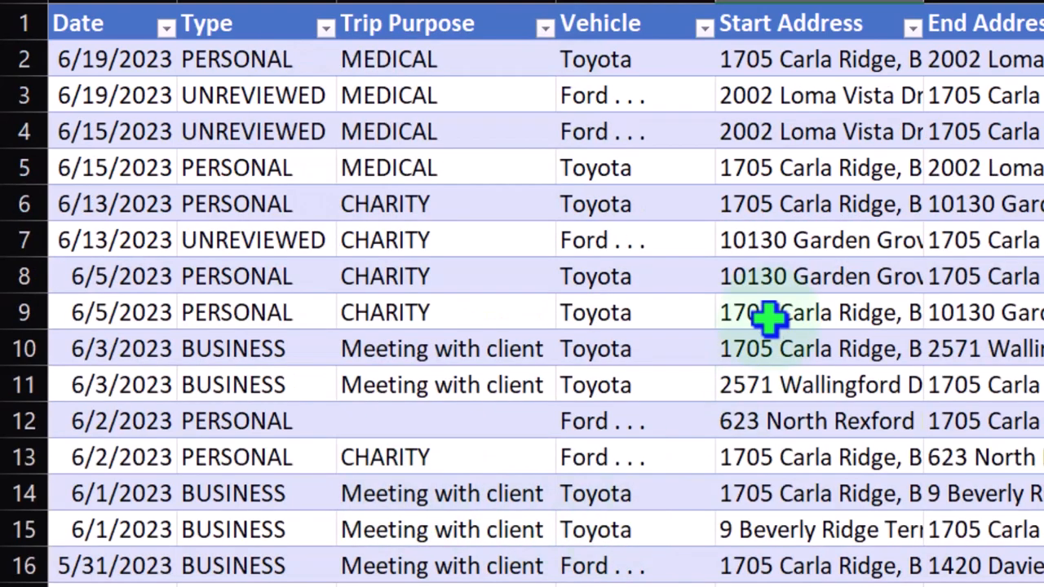
{"action": "left_click", "coordinate": [816, 276]}
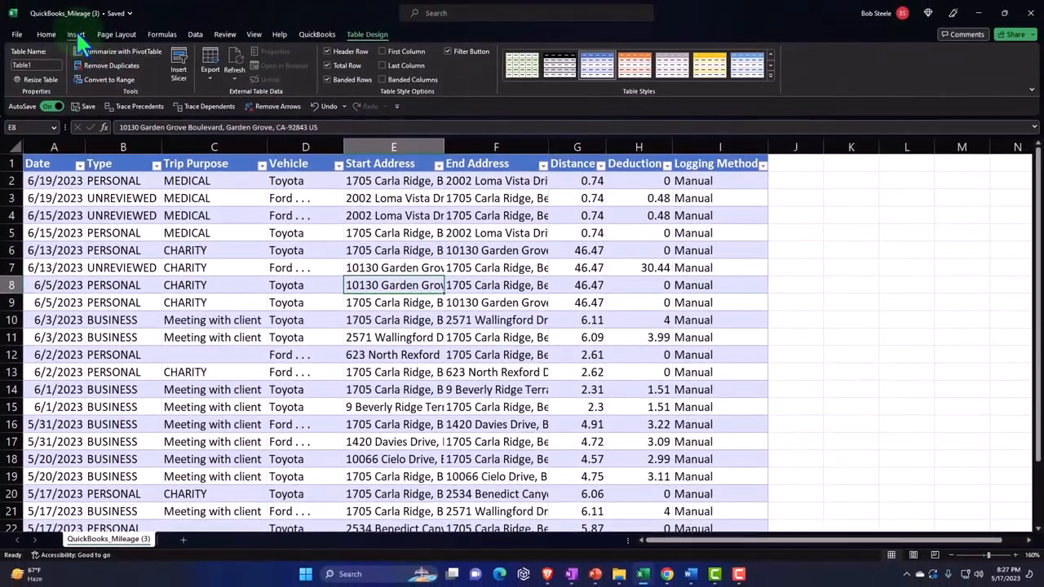
- Insert a PivotTable from the trips table on the existing worksheet at cell K1
{"action": "left_click", "coordinate": [75, 34]}
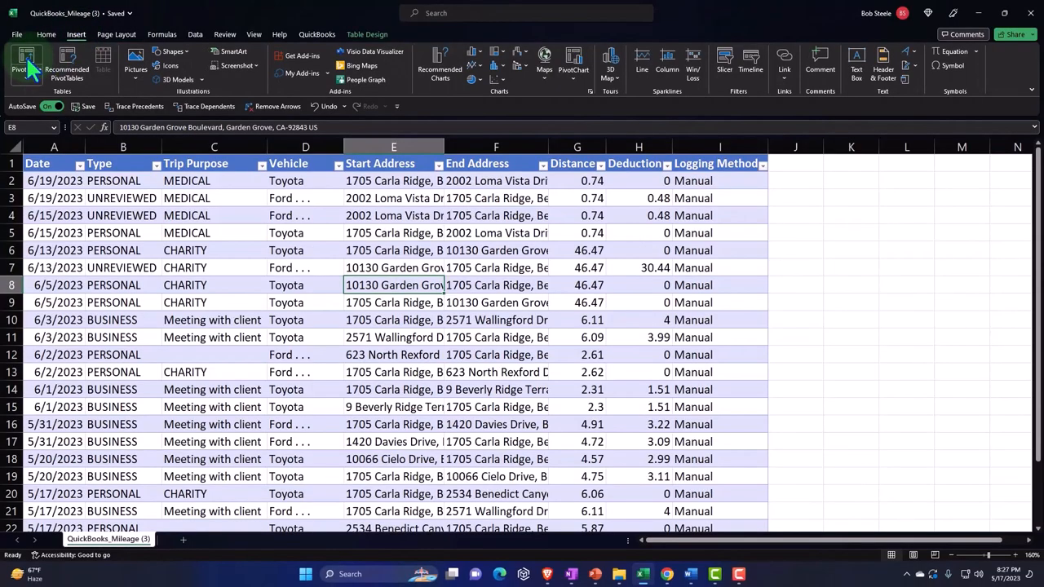
{"action": "left_click", "coordinate": [14, 65]}
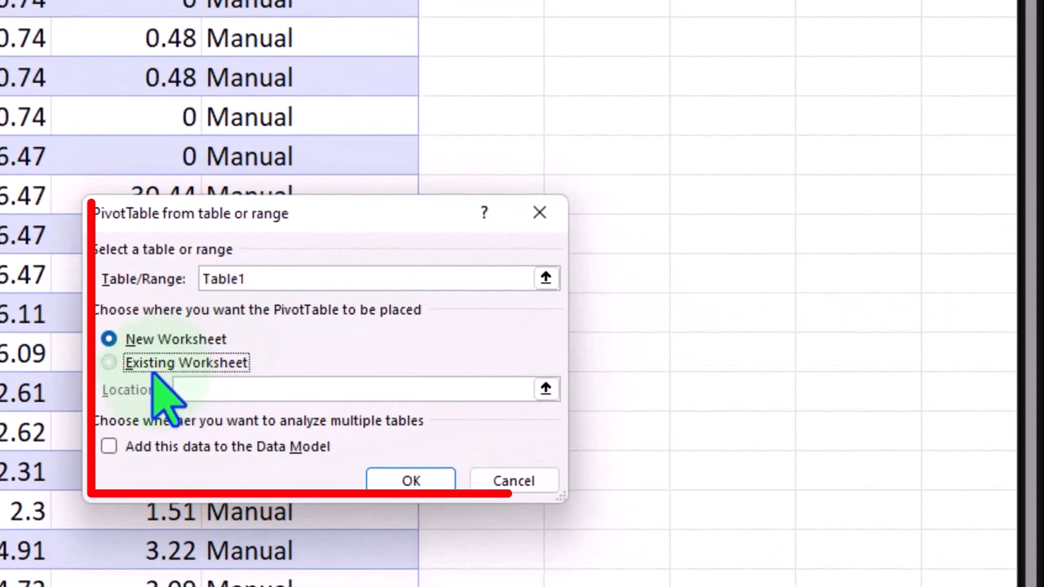
{"action": "left_click", "coordinate": [107, 362]}
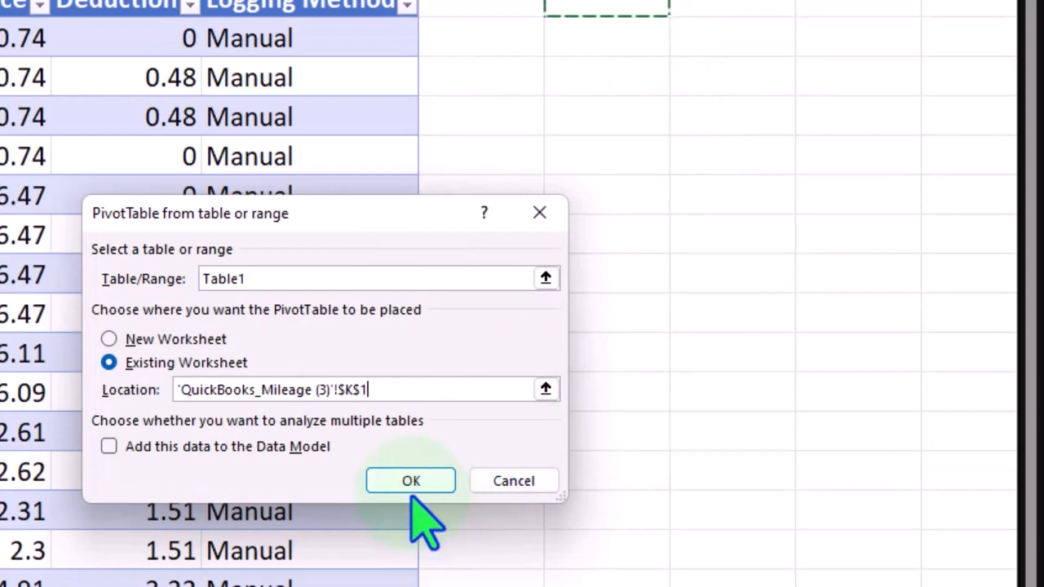
{"action": "left_click", "coordinate": [411, 479]}
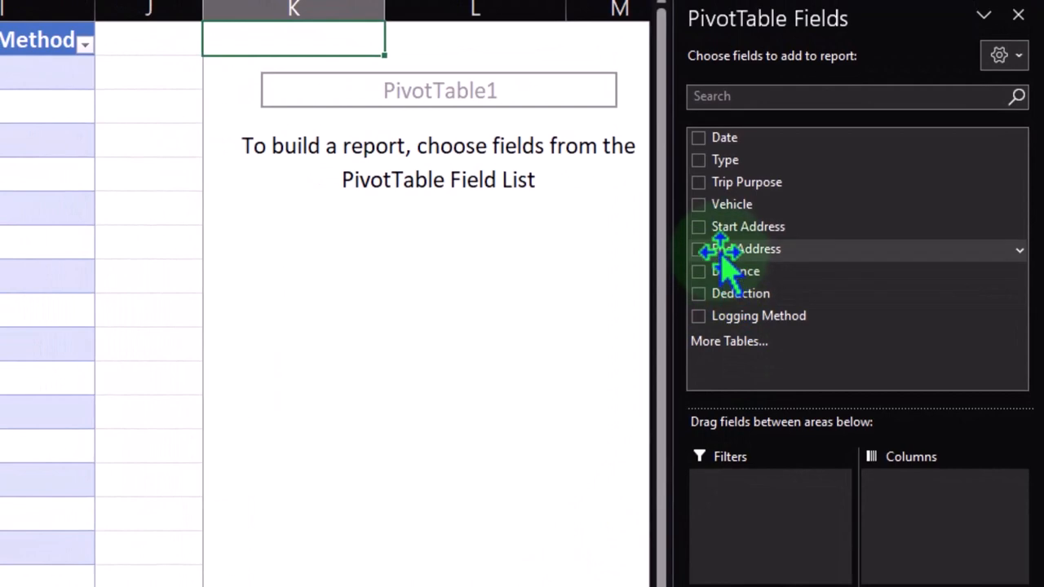
{"action": "left_click", "coordinate": [699, 160]}
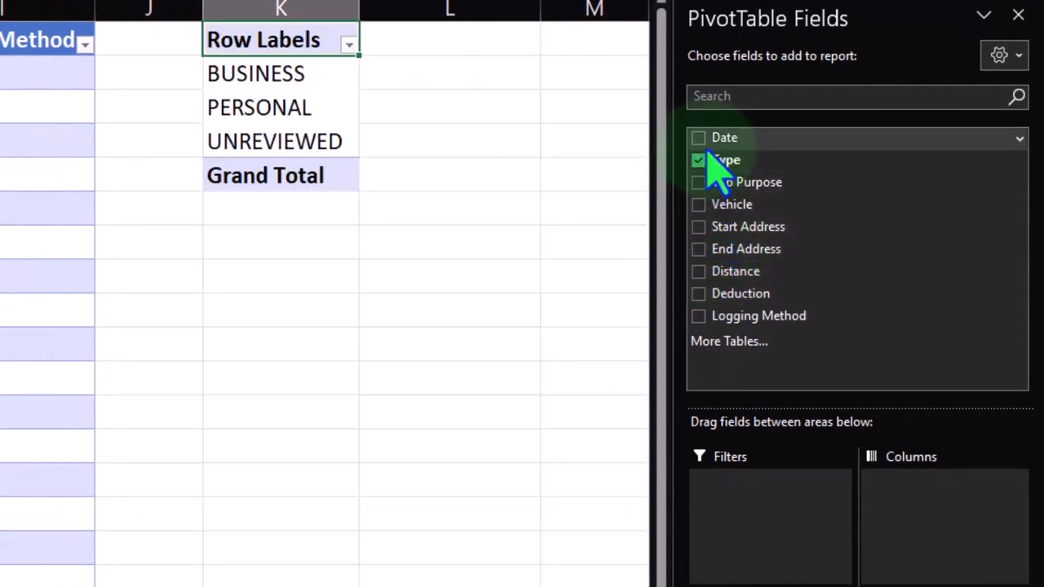
{"action": "left_click", "coordinate": [698, 270]}
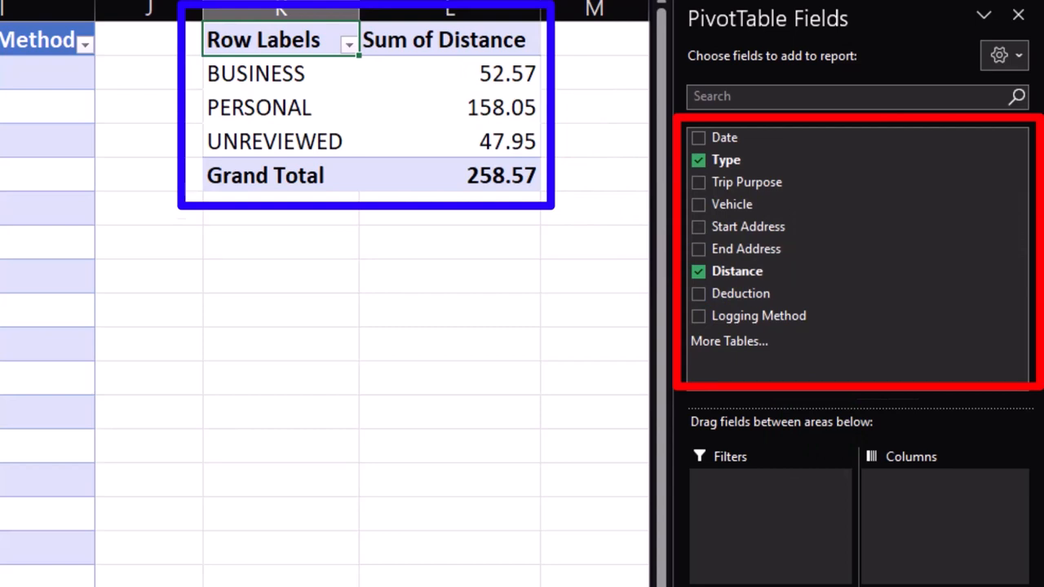
{"action": "mouse_move", "coordinate": [652, 261]}
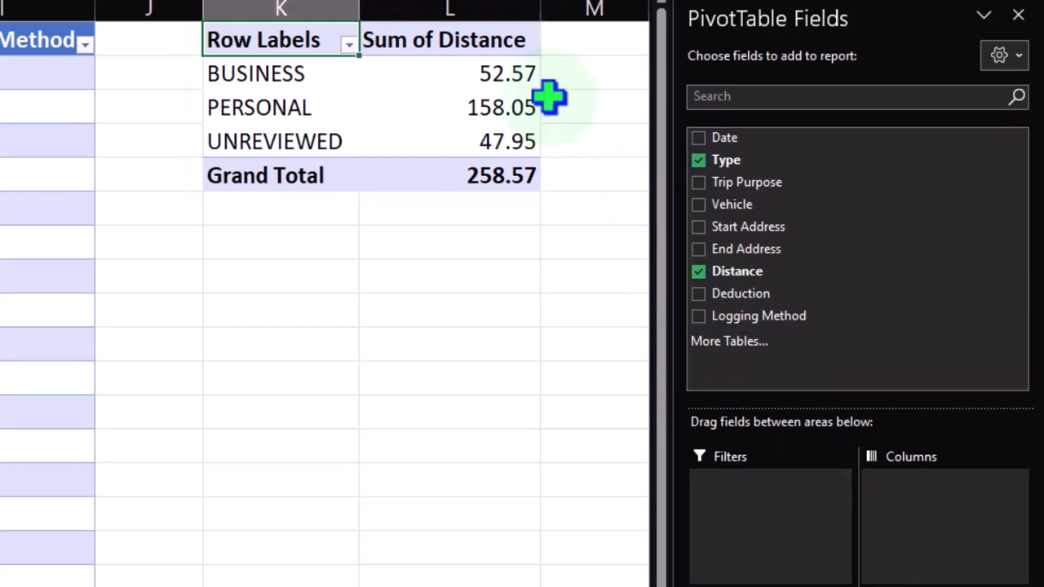
{"action": "left_click", "coordinate": [698, 160]}
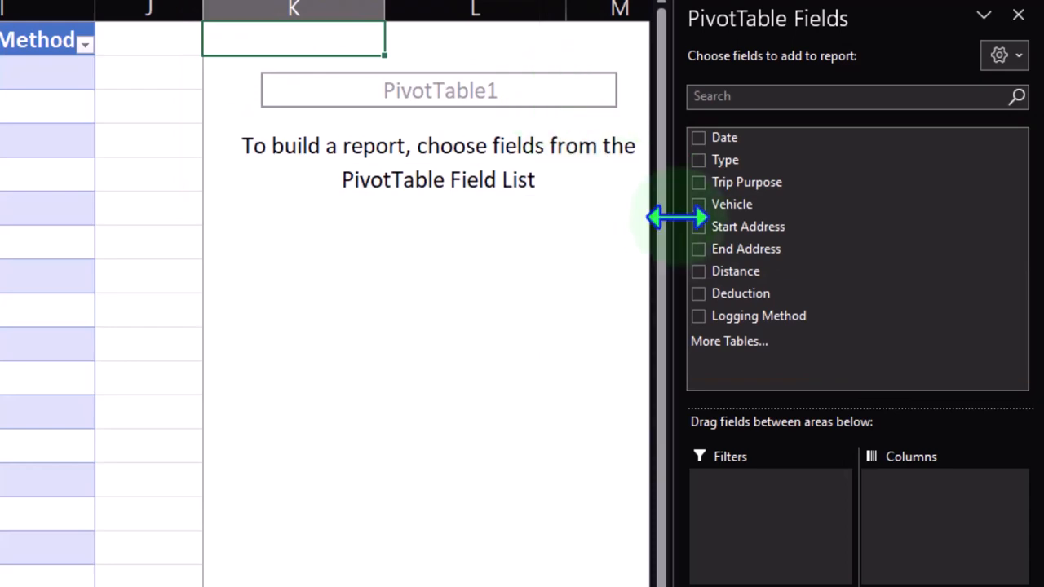
{"action": "left_click", "coordinate": [698, 204]}
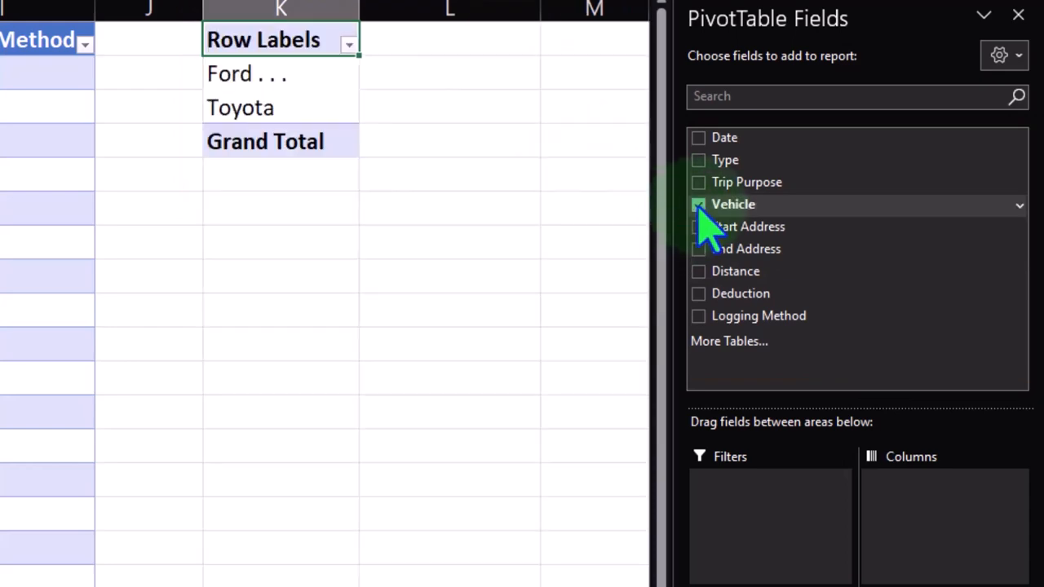
{"action": "left_click", "coordinate": [698, 271]}
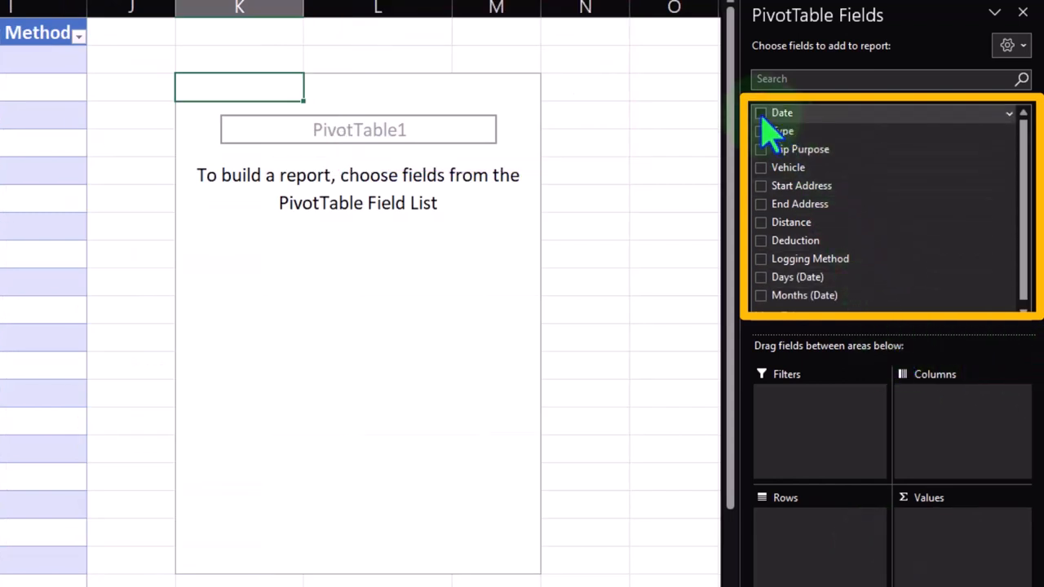
- Add Date rows and Sum of Distance, expanding May and June into daily totals (258.57 overall)
{"action": "left_click", "coordinate": [760, 112]}
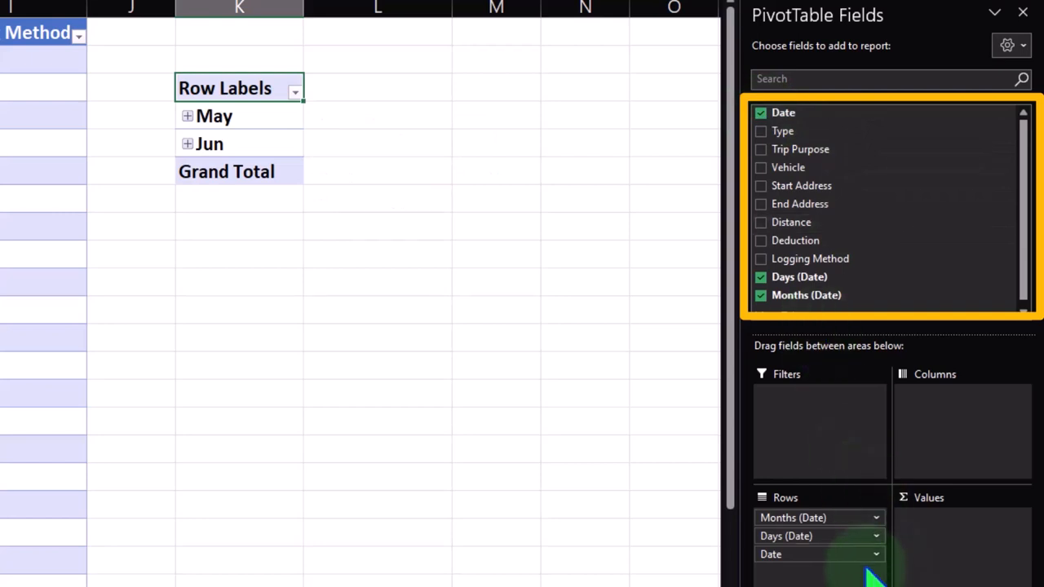
{"action": "left_click", "coordinate": [760, 222]}
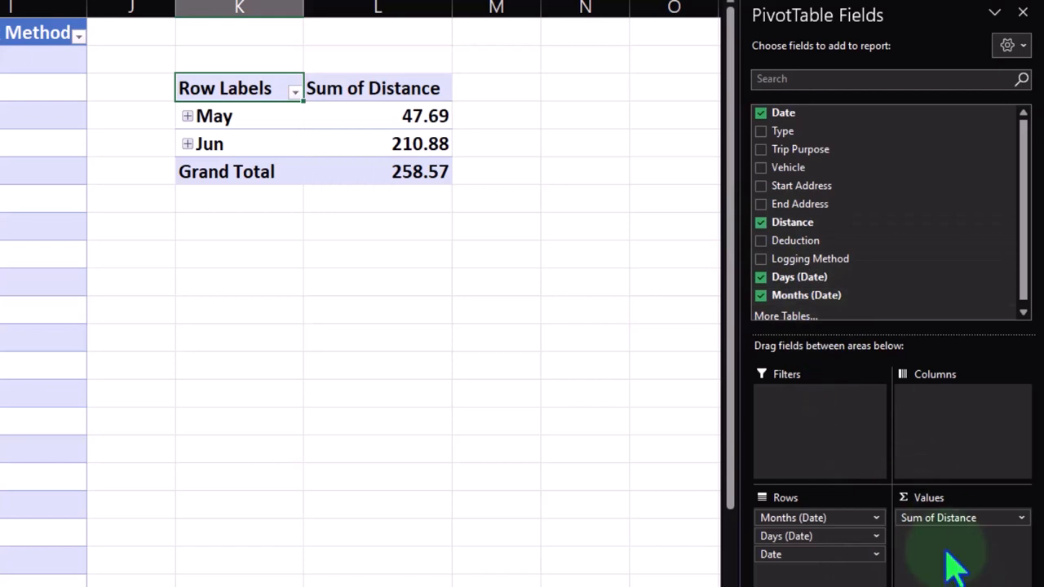
{"action": "left_click", "coordinate": [186, 116]}
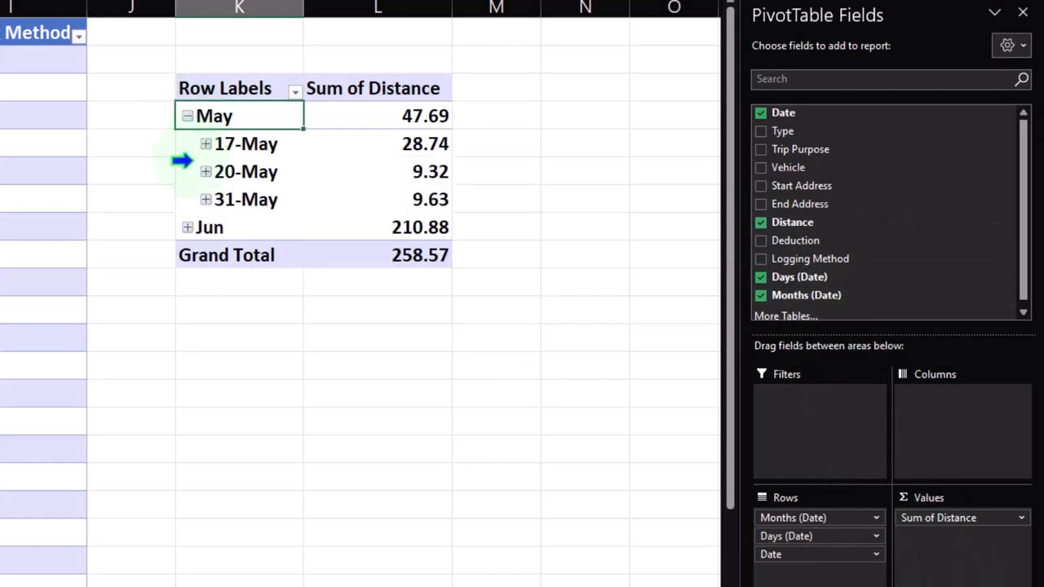
{"action": "left_click", "coordinate": [186, 227]}
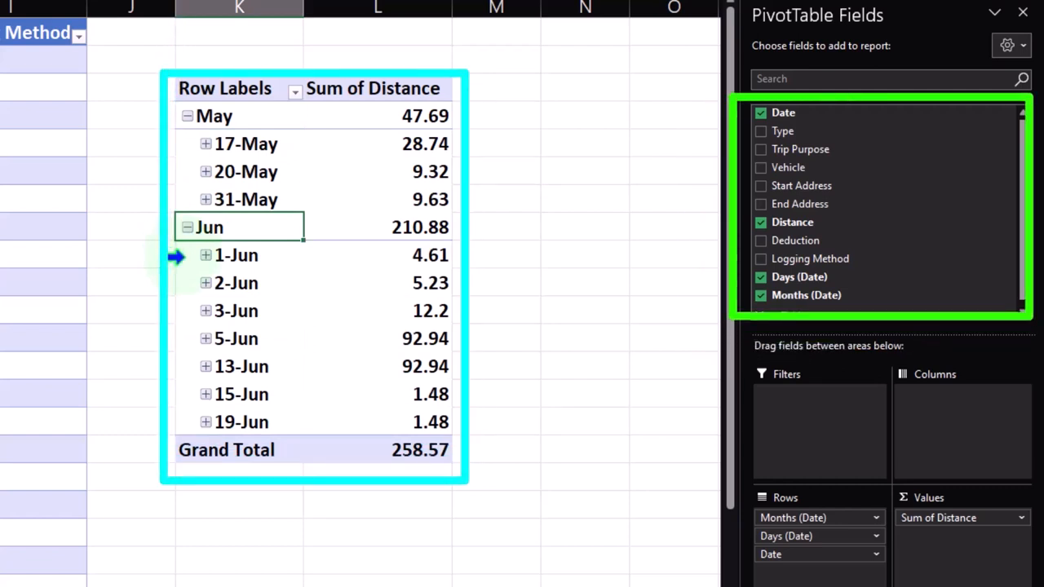
{"action": "mouse_move", "coordinate": [660, 248]}
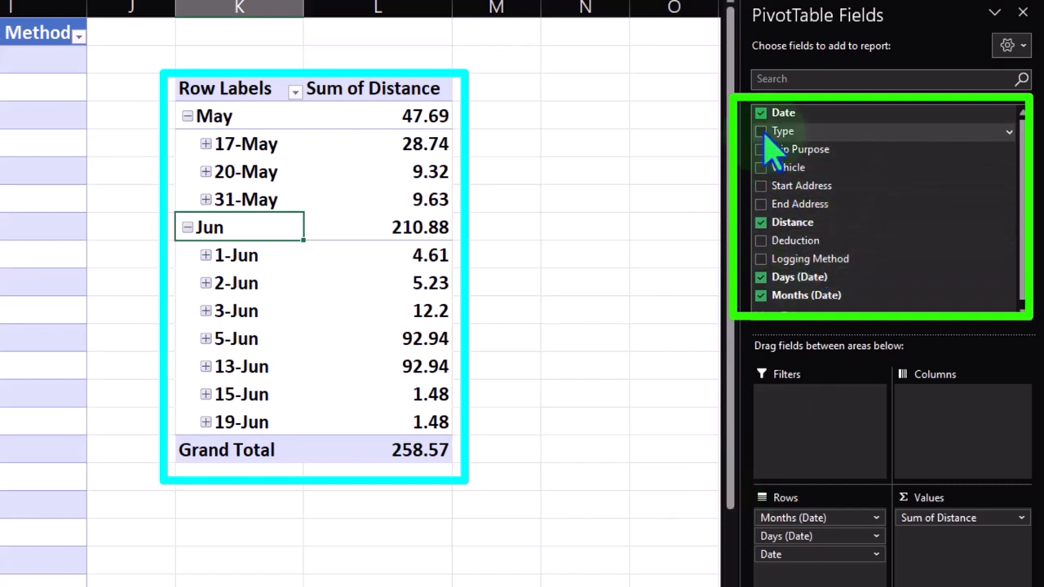
- Add Type as a report filter and collapse May and June to single monthly totals
{"action": "left_click", "coordinate": [760, 130]}
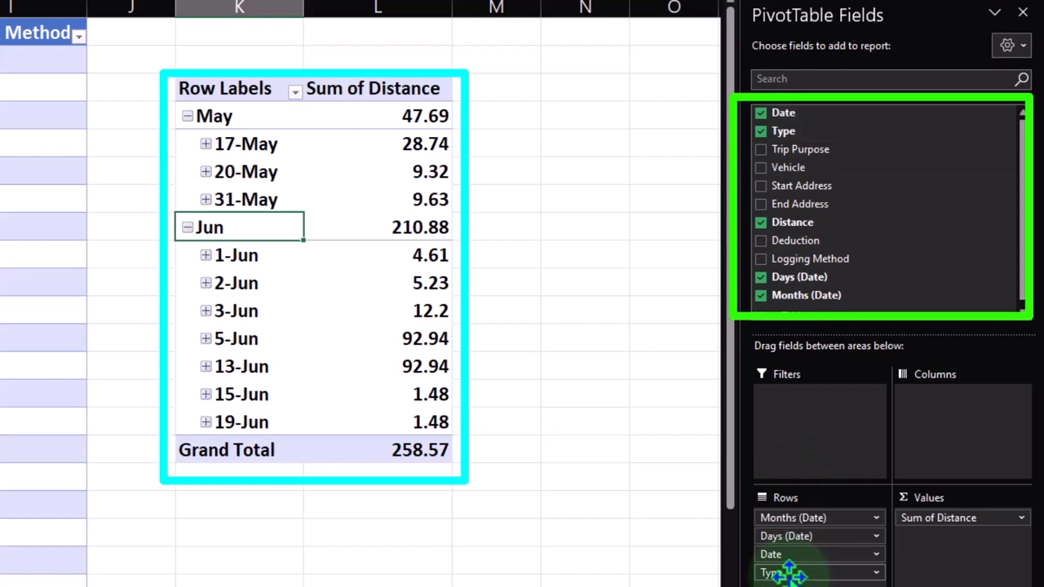
{"action": "left_click_drag", "start_coordinate": [774, 572], "coordinate": [791, 441]}
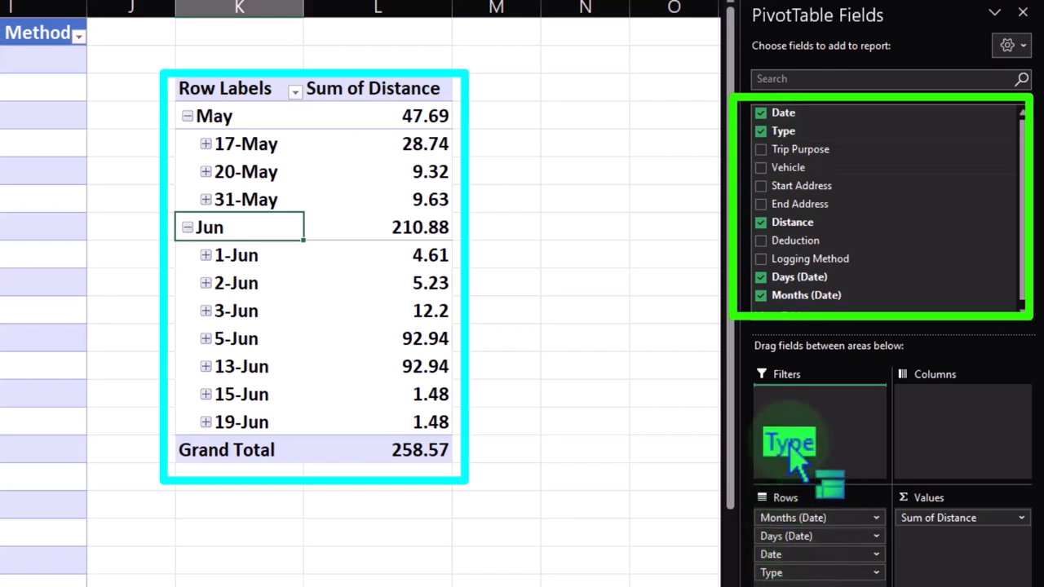
{"action": "left_click_drag", "start_coordinate": [789, 444], "coordinate": [819, 393]}
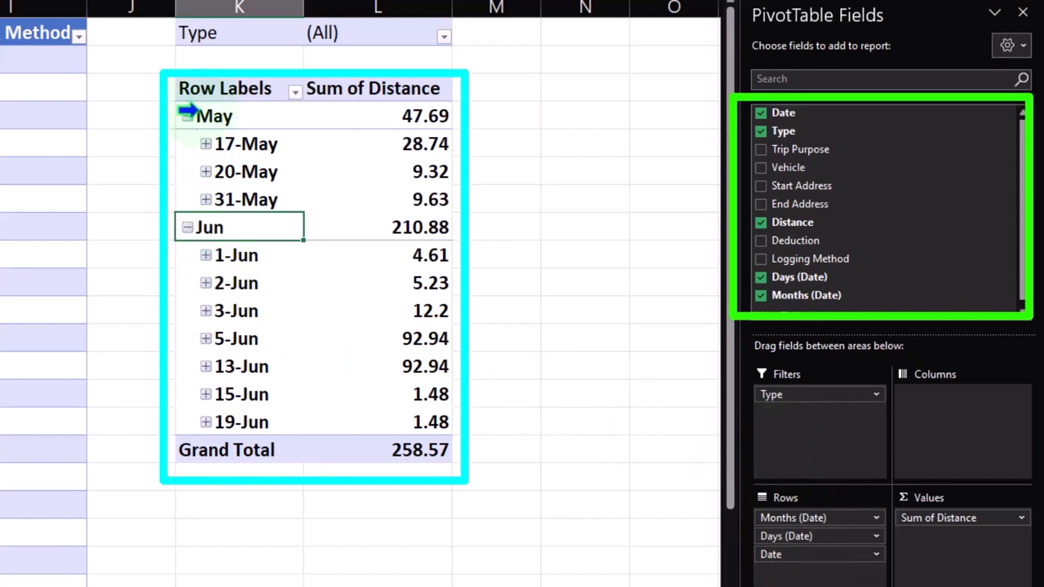
{"action": "left_click", "coordinate": [186, 115]}
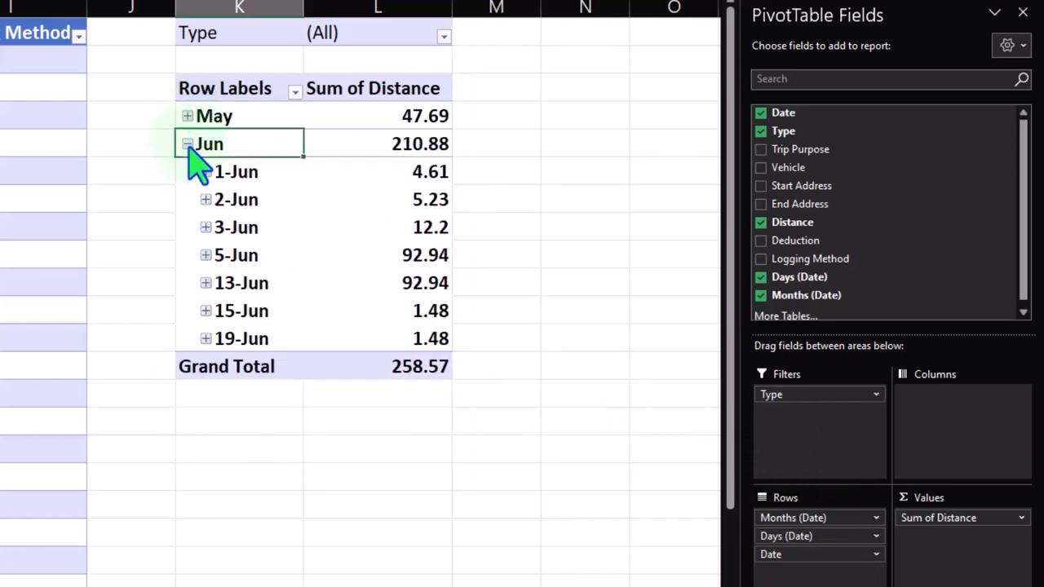
{"action": "left_click", "coordinate": [443, 36]}
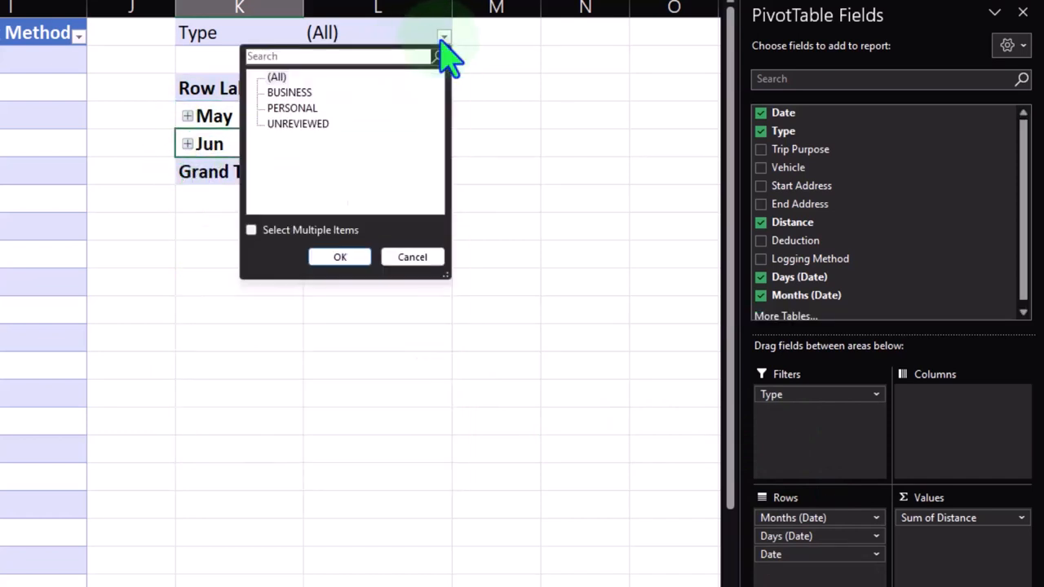
- Set the Type report filter to BUSINESS, totalling 52.57 (May 35.76, June 16.81)
{"action": "left_click", "coordinate": [288, 92]}
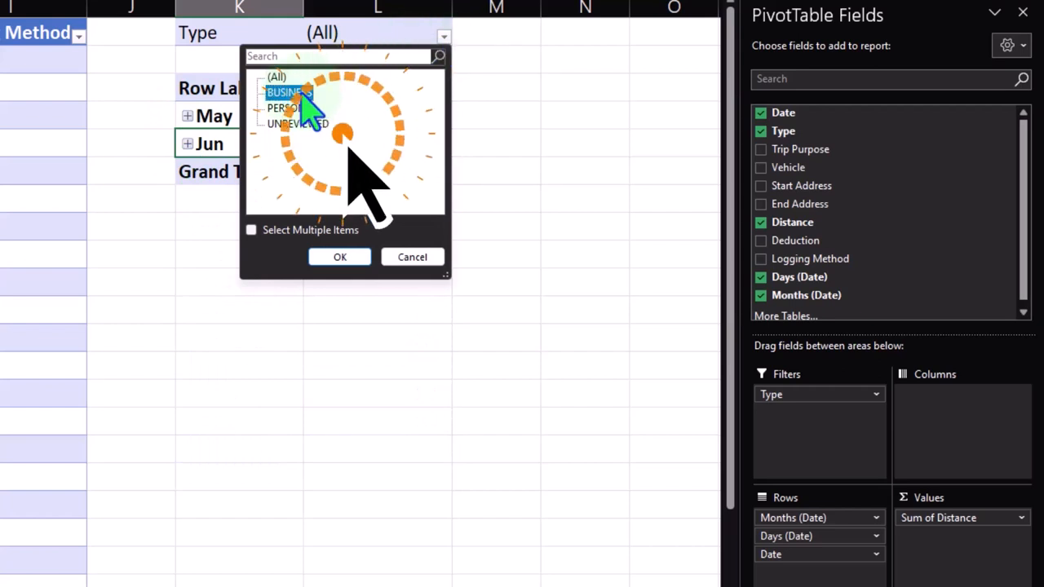
{"action": "left_click", "coordinate": [340, 258]}
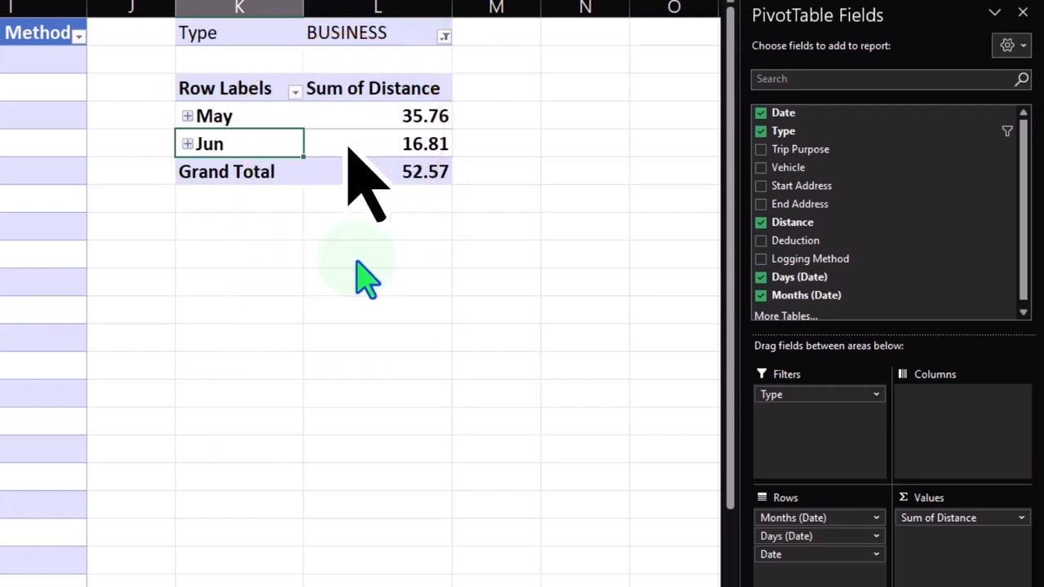